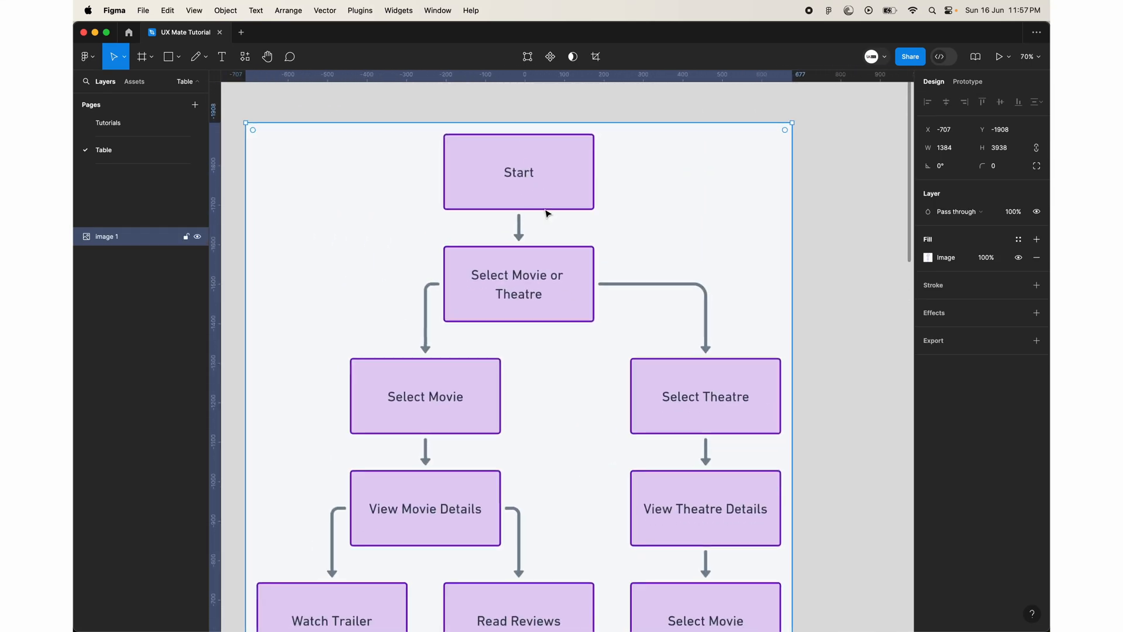
Step: Scroll down the fresh ChatGPT page toward the GPTs directory area
scroll("down", 3)
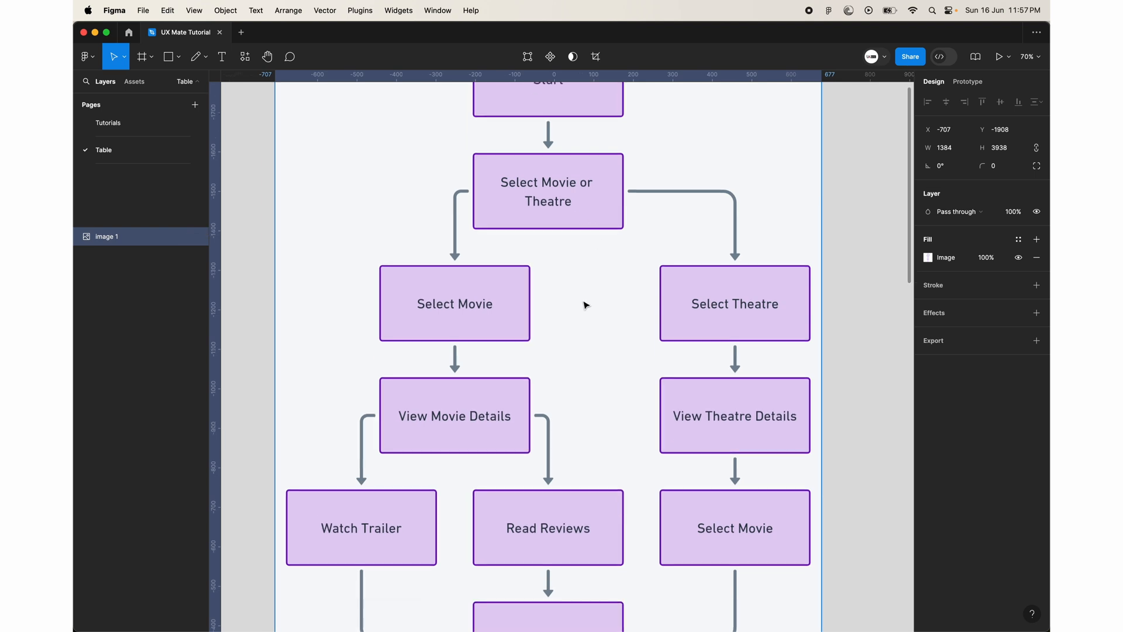
scroll("down", 3)
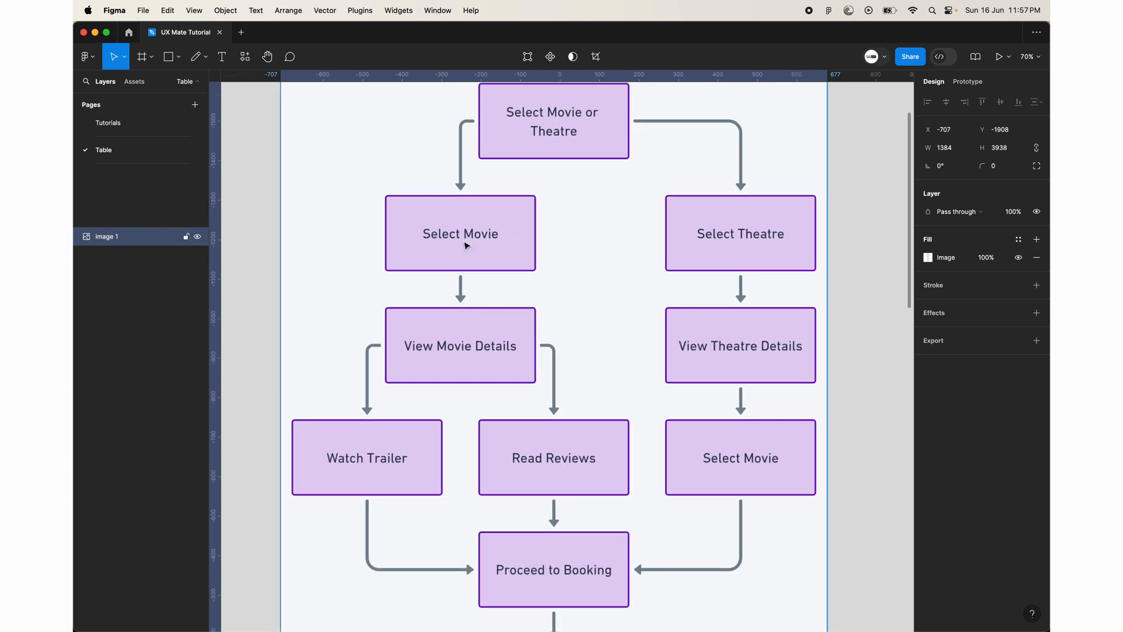
scroll("down", 3)
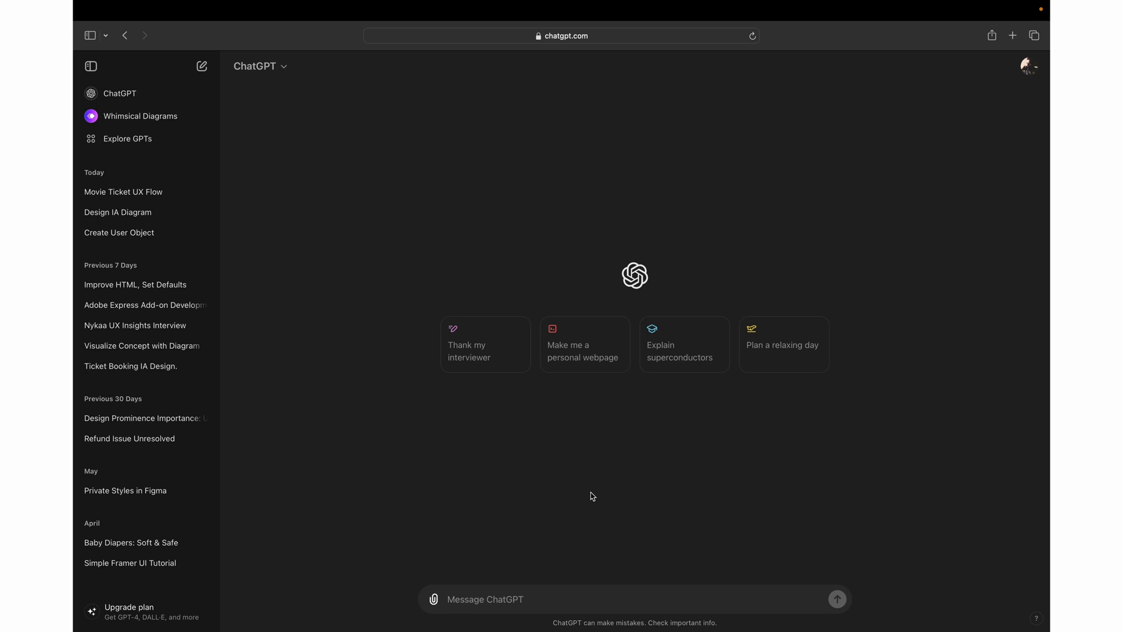
mouse_move(319, 203)
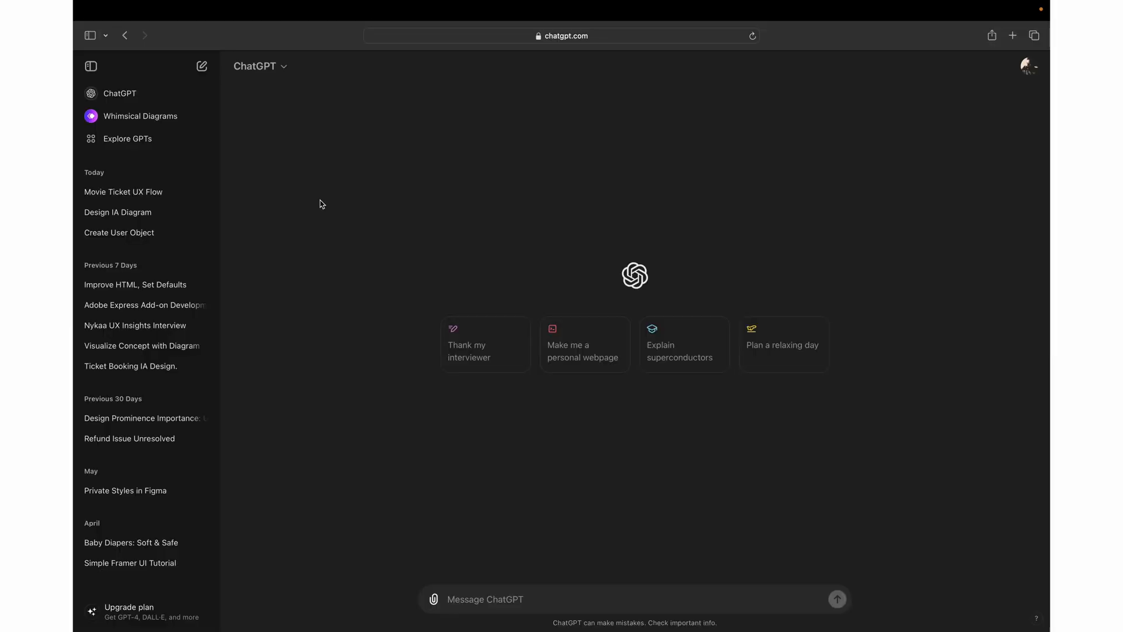
Step: Browse the GPTs directory through Trending, By ChatGPT, Writing and Productivity, returning to Featured
left_click(127, 138)
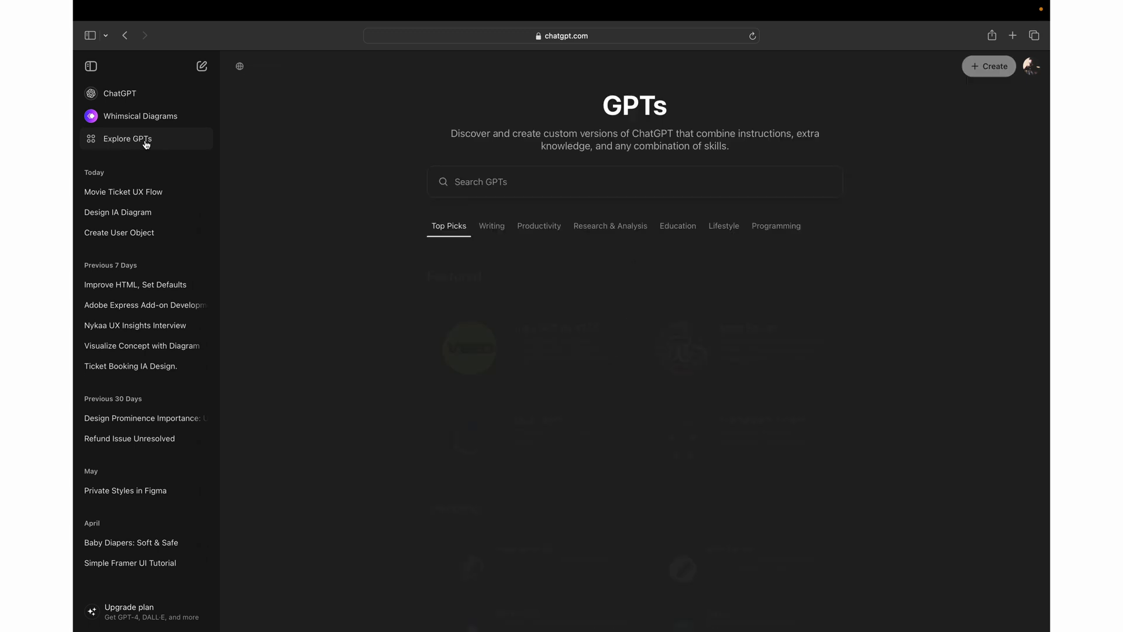
scroll("down", 3)
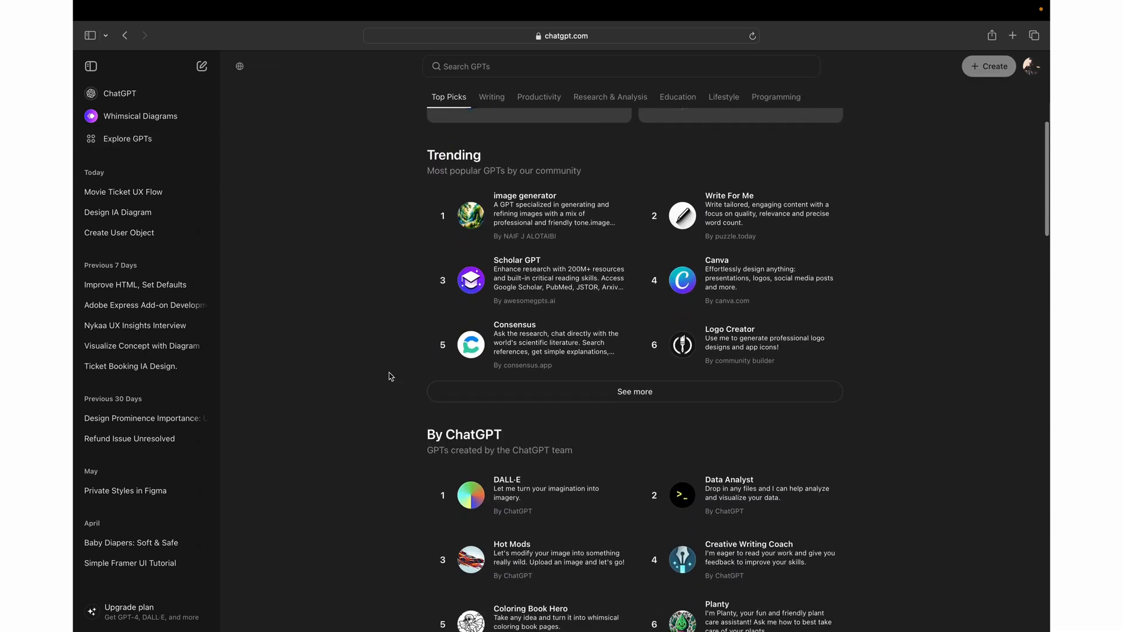
left_click(491, 97)
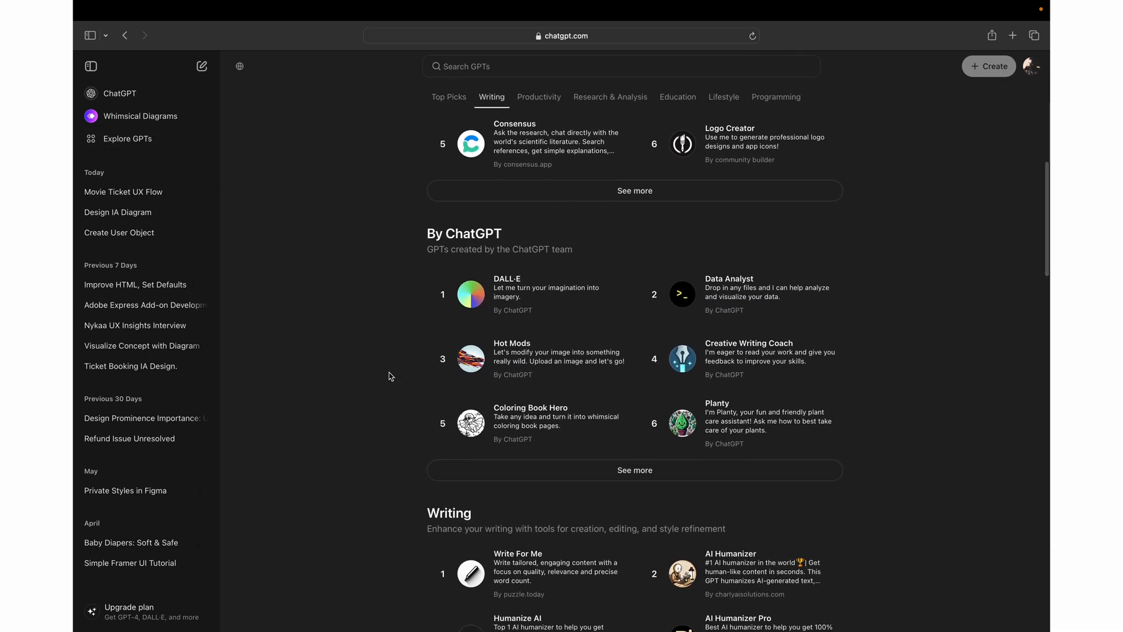
scroll("down", 3)
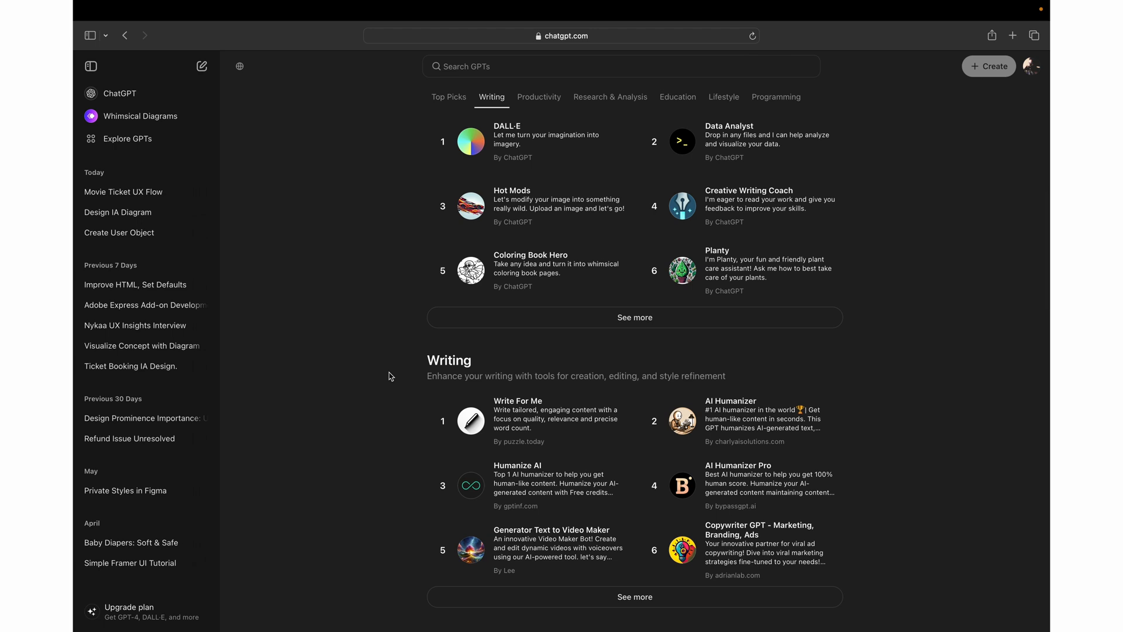
scroll("down", 3)
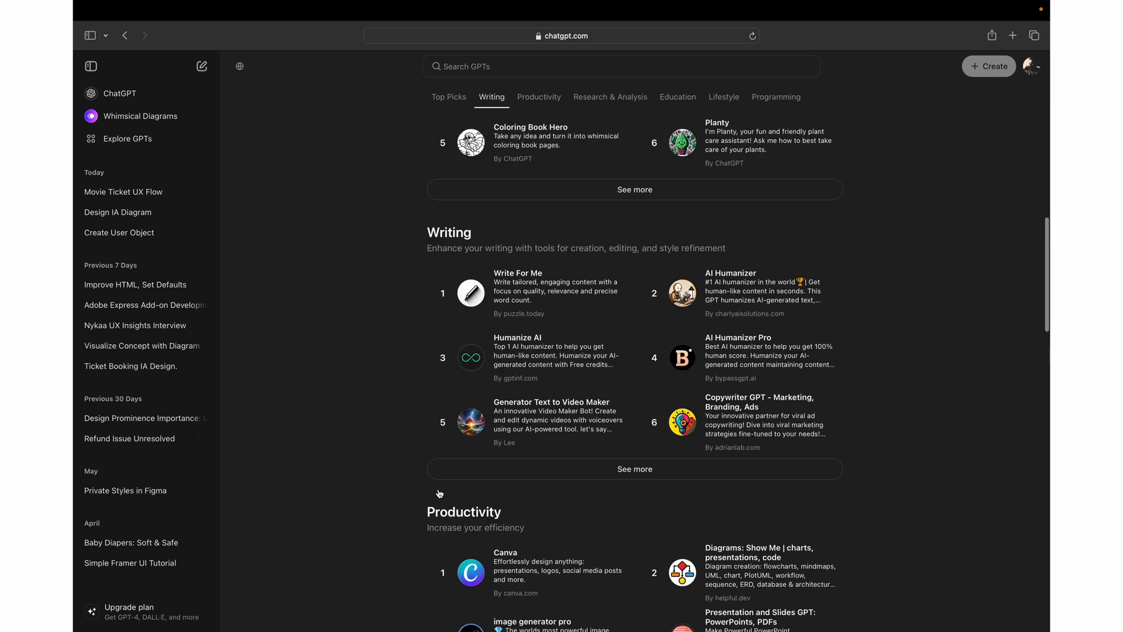
left_click(448, 97)
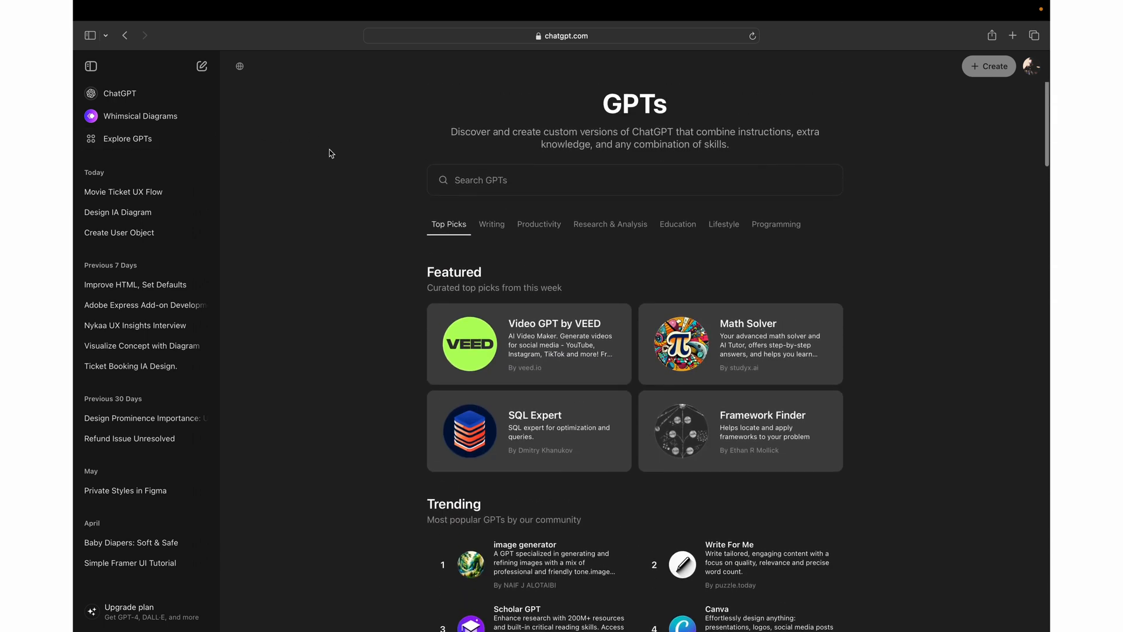
Step: Activate the Search GPTs box so Whimsical Diagrams appears under Recently Used
left_click(633, 180)
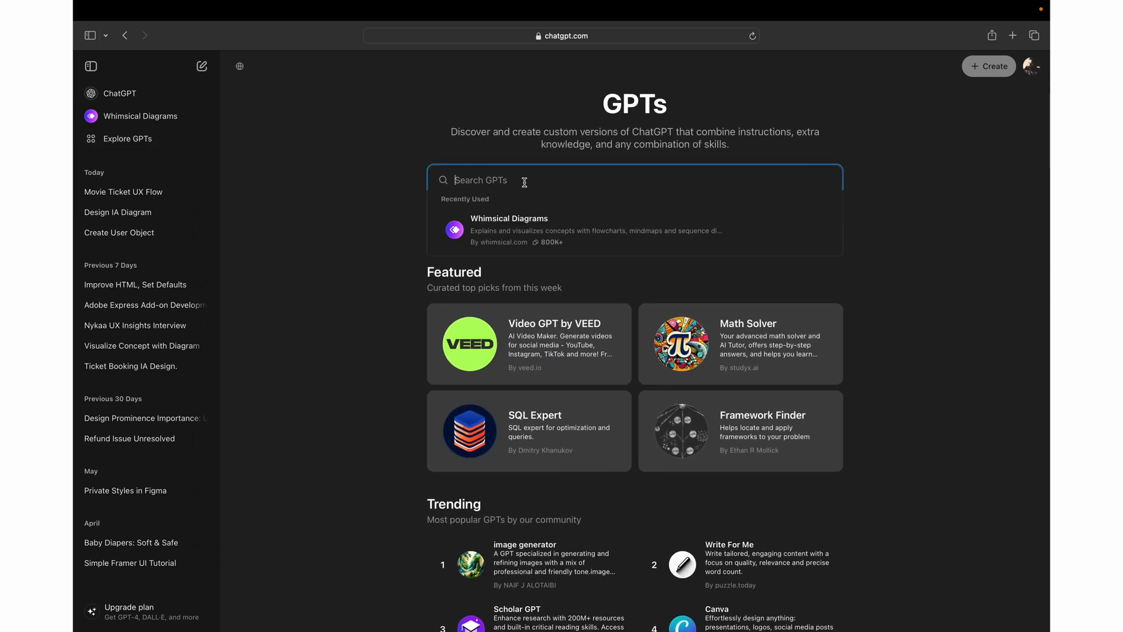
mouse_move(581, 233)
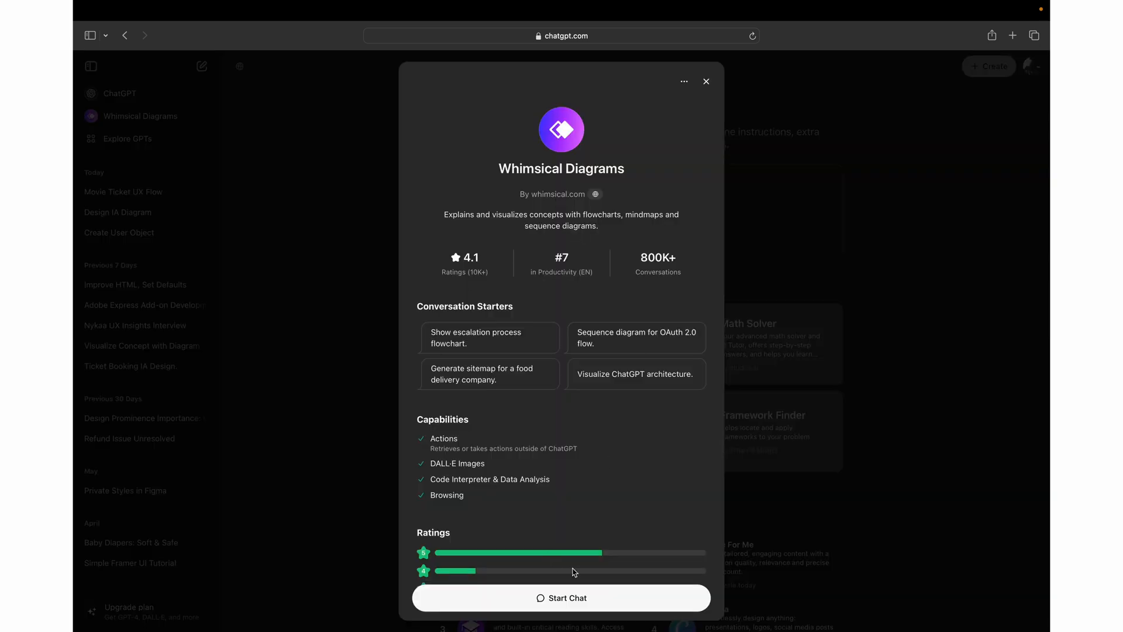
mouse_move(611, 139)
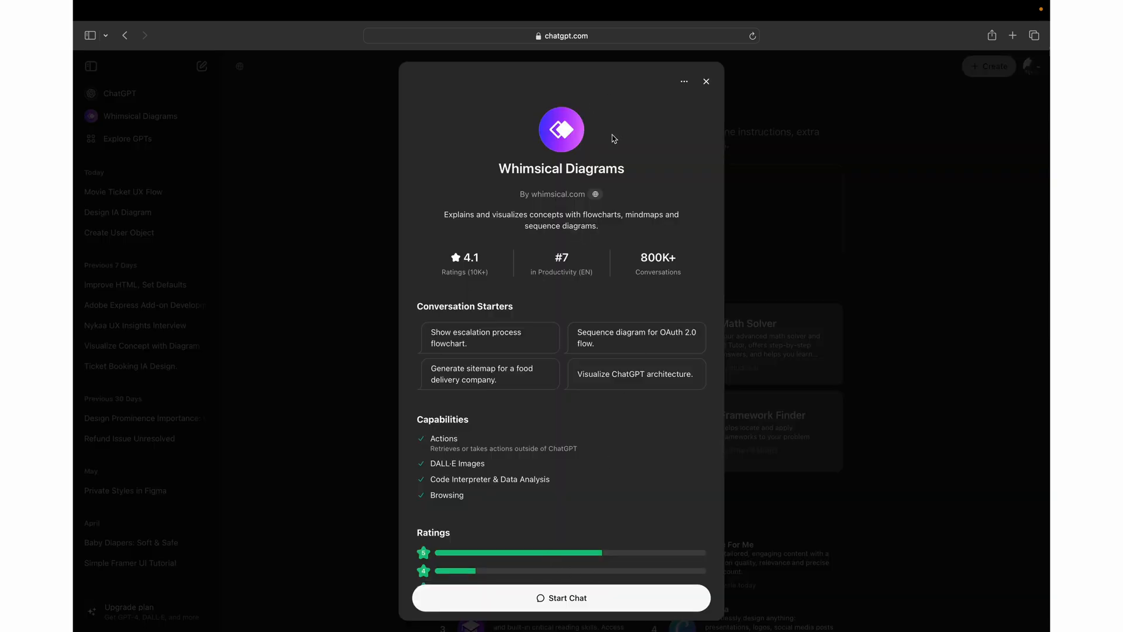
mouse_move(552, 152)
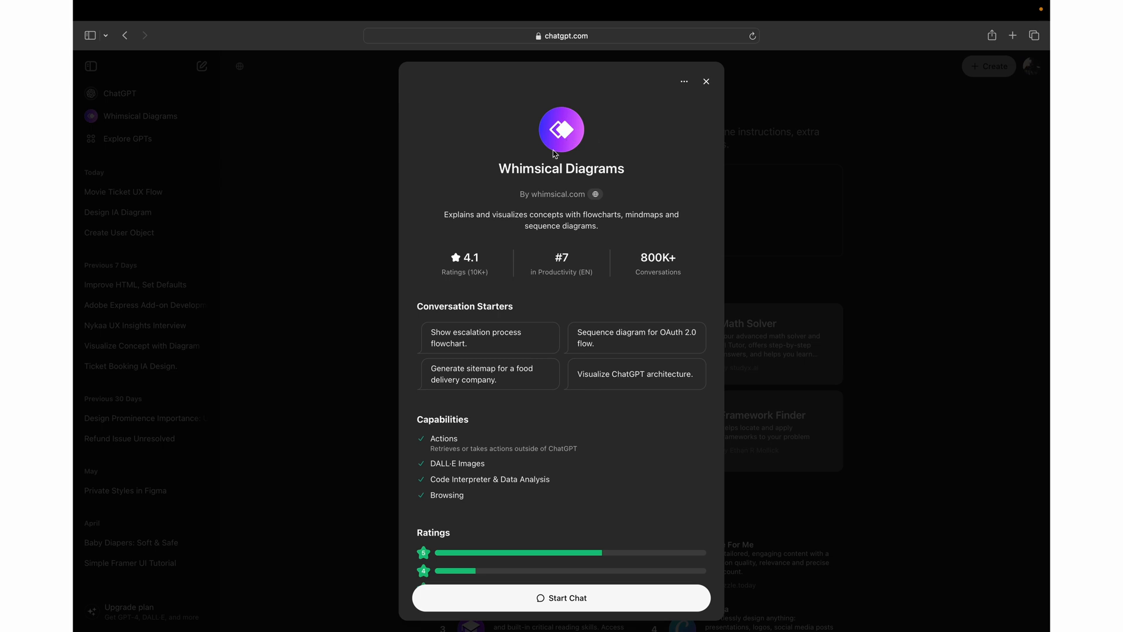
mouse_move(554, 169)
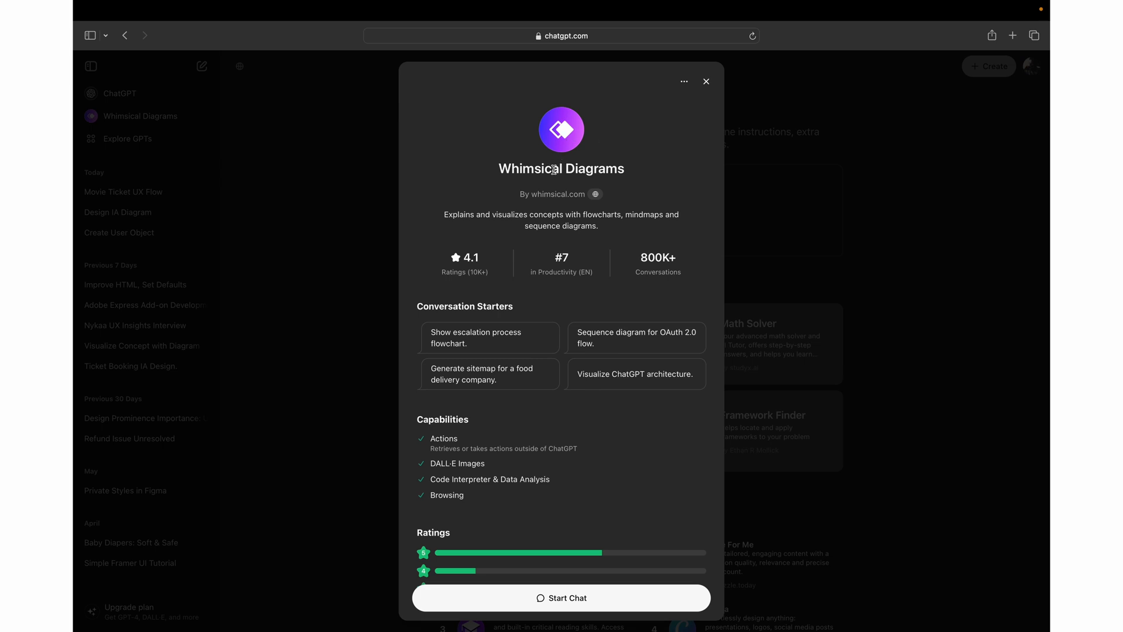
mouse_move(622, 165)
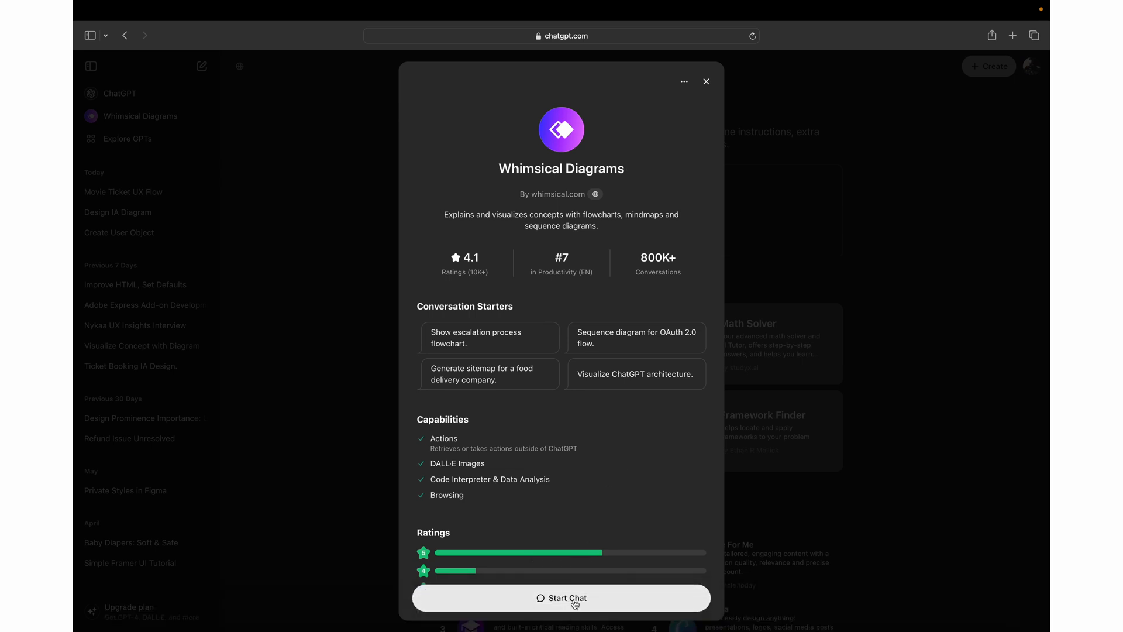
Step: Start a new chat with the Whimsical Diagrams GPT
left_click(560, 597)
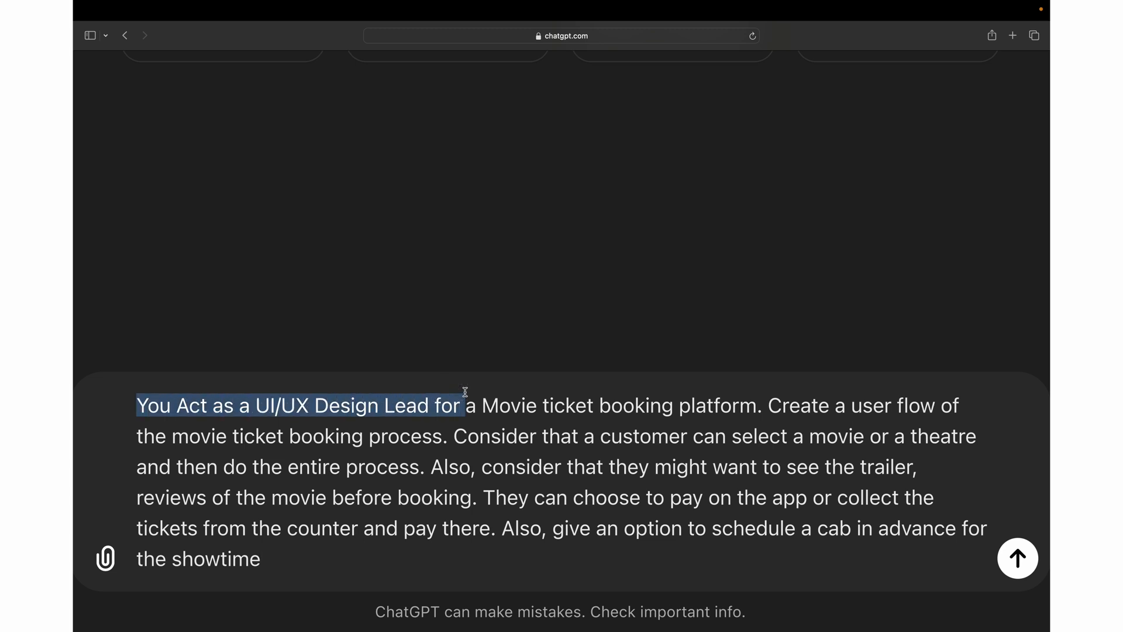
mouse_move(339, 405)
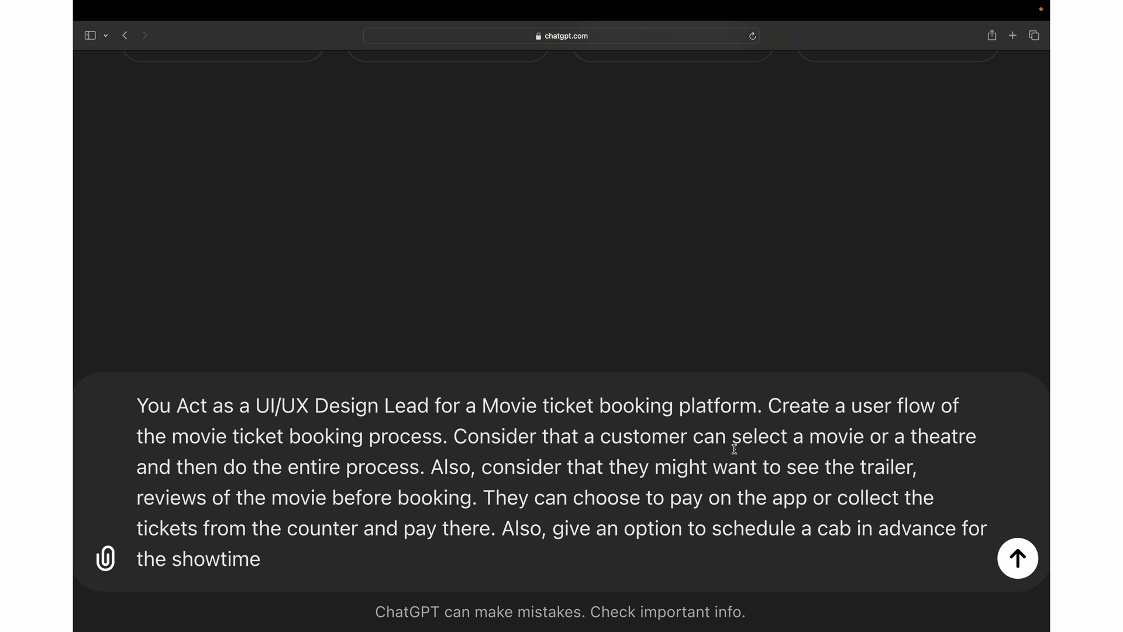
left_click(491, 435)
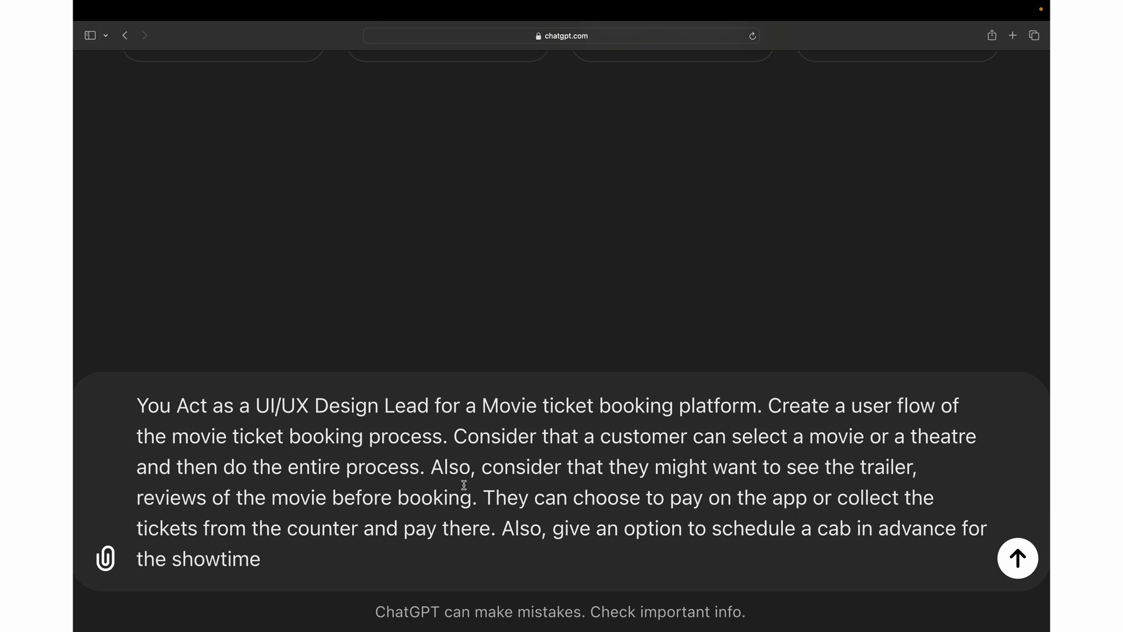
left_click(490, 435)
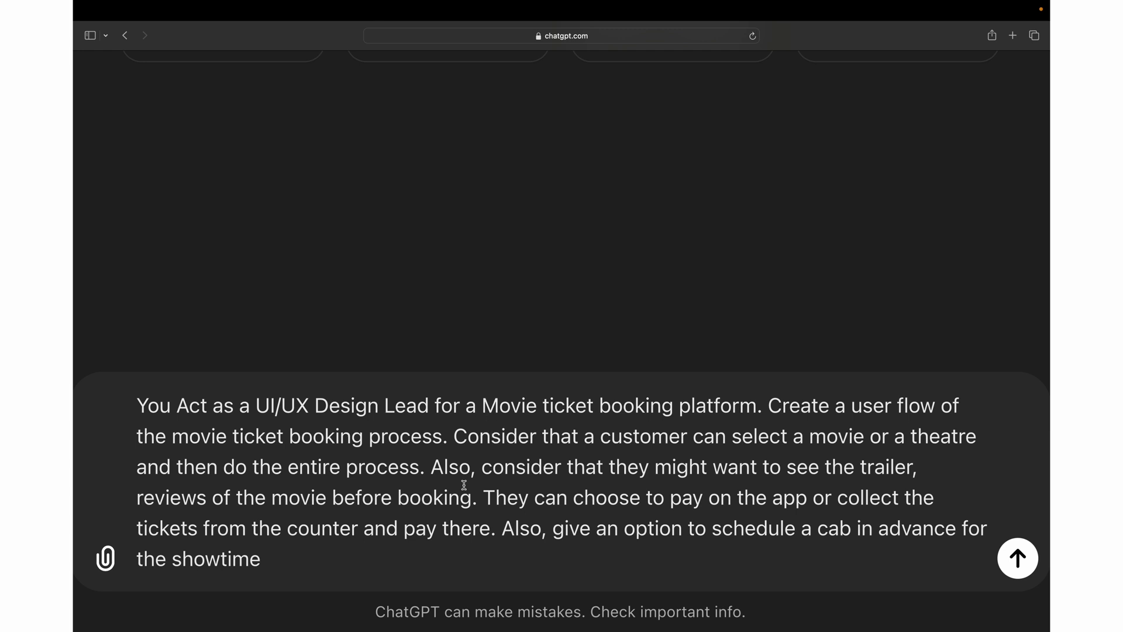
left_click(490, 435)
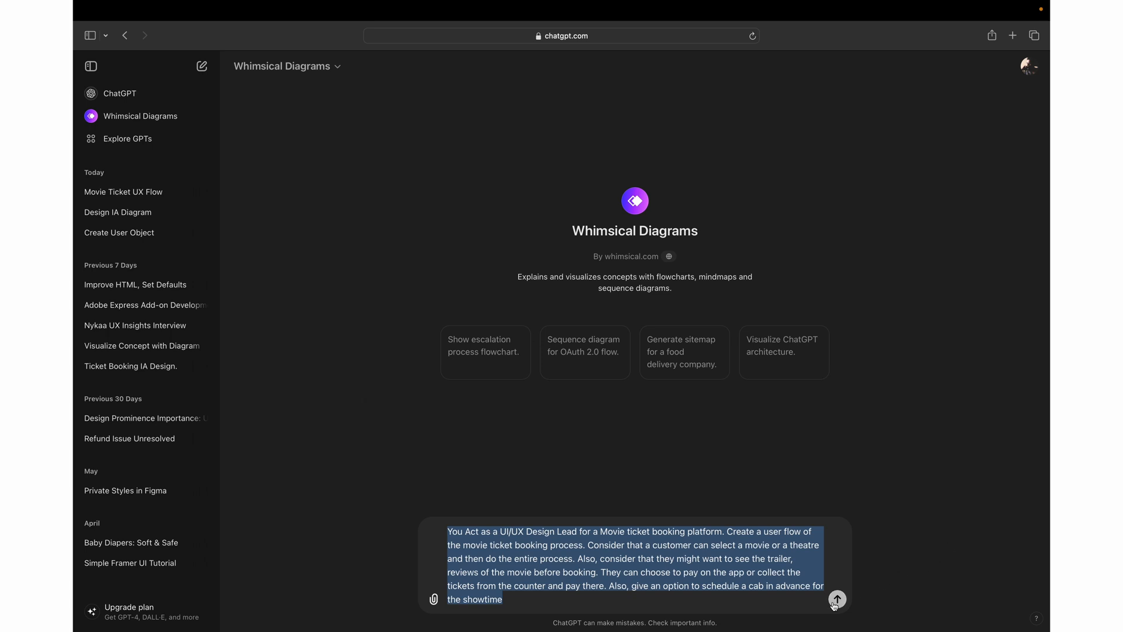
Step: Send the movie ticket booking flow request and review the generated Mermaid code down to the whimsical.com permission prompt
left_click(835, 599)
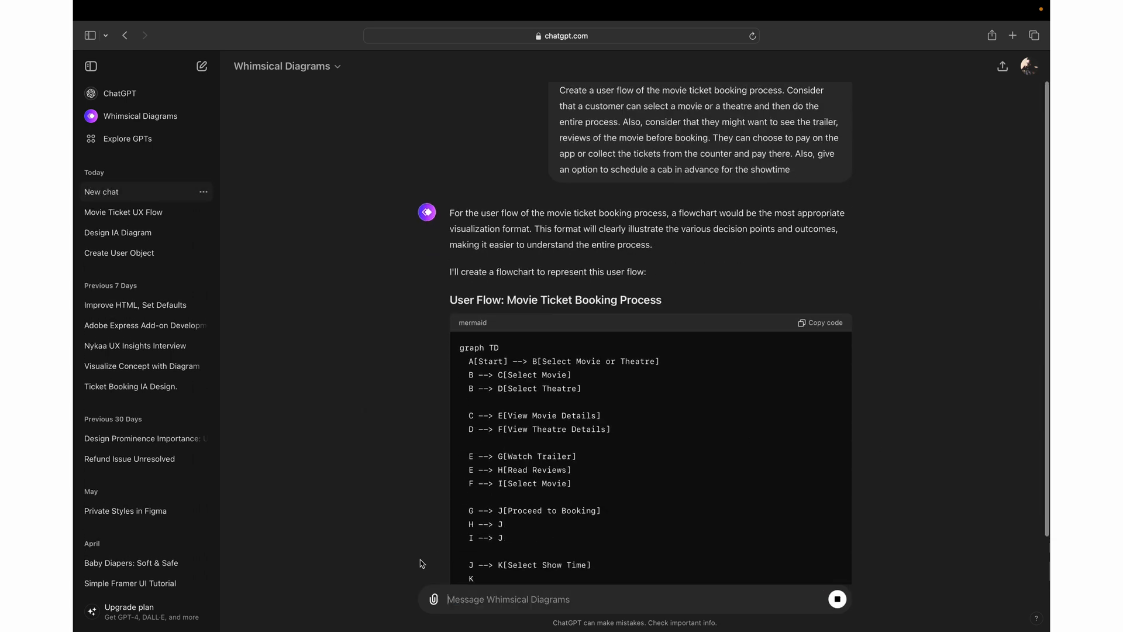
scroll("down", 3)
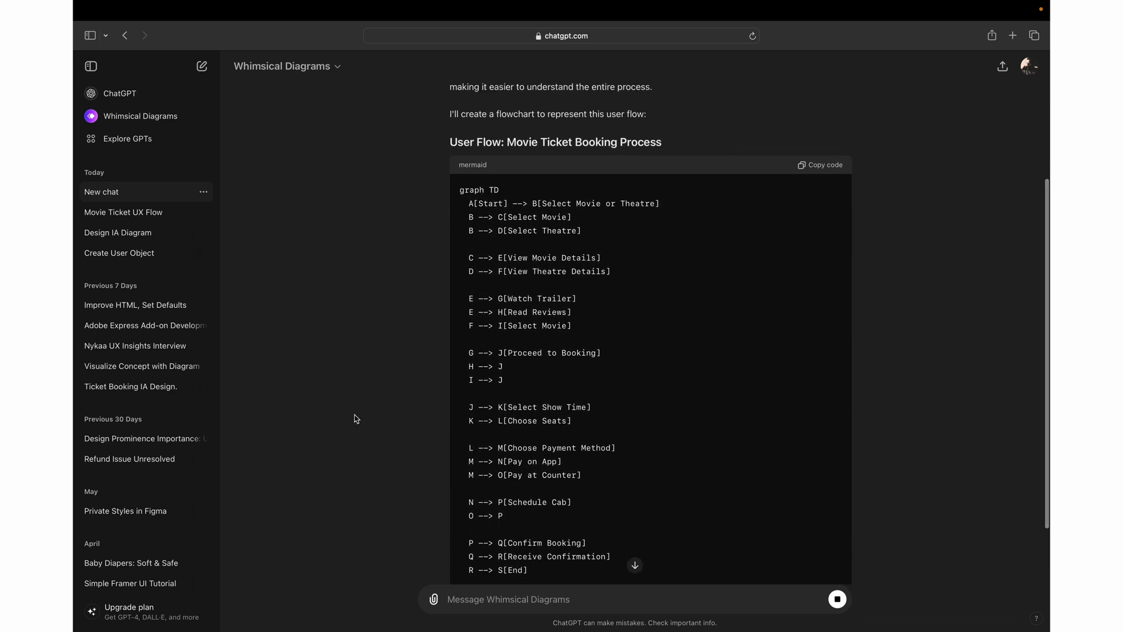
mouse_move(547, 255)
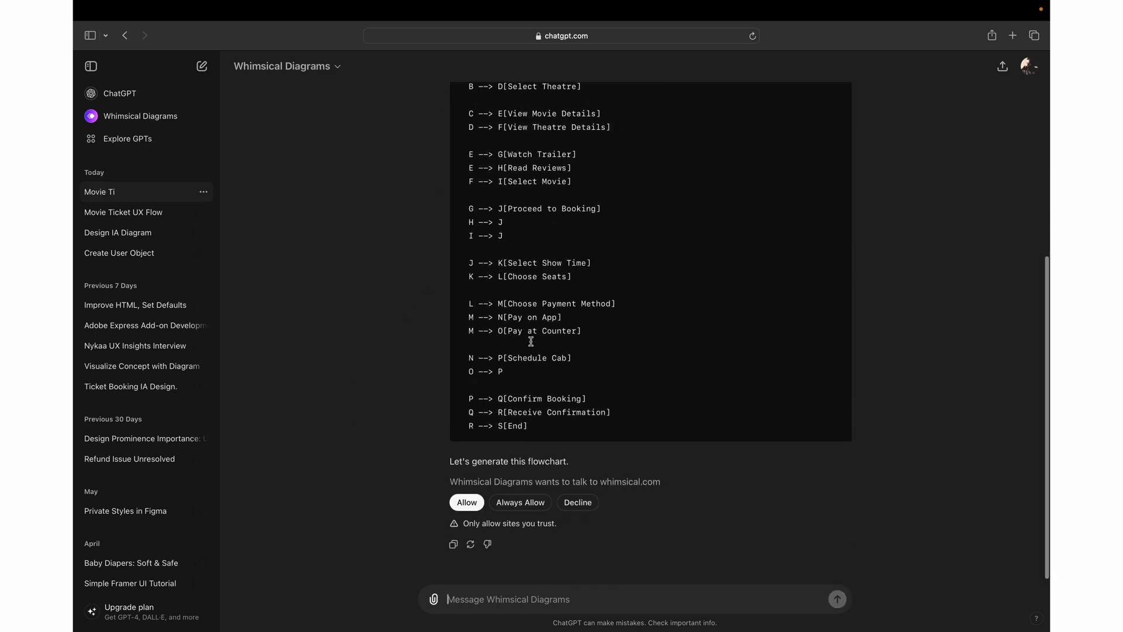
left_click(465, 502)
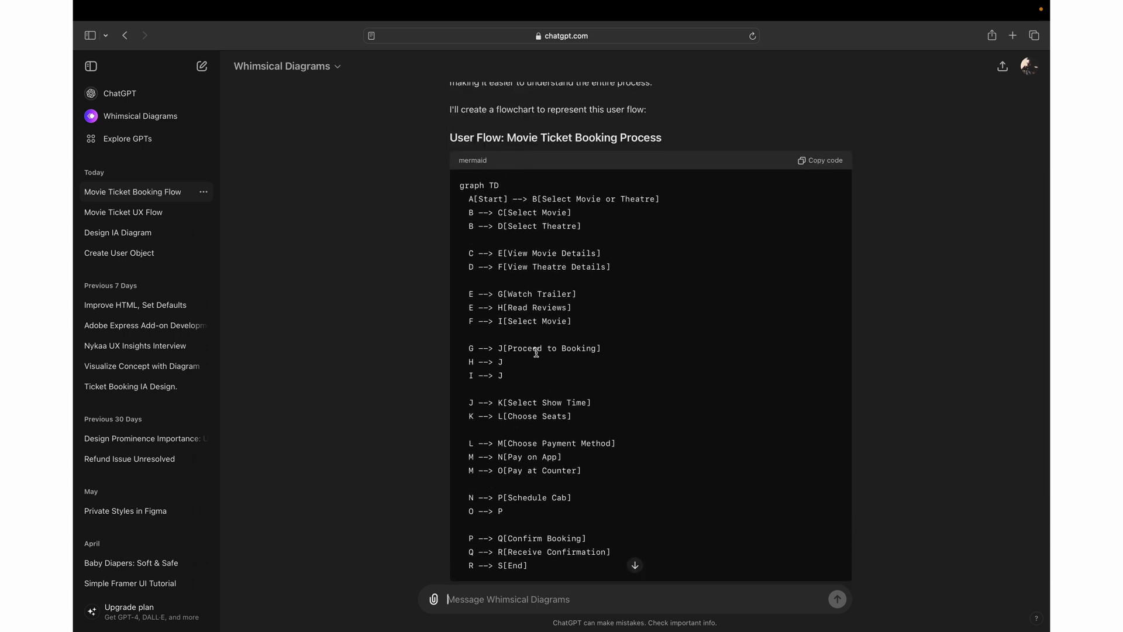
mouse_move(445, 196)
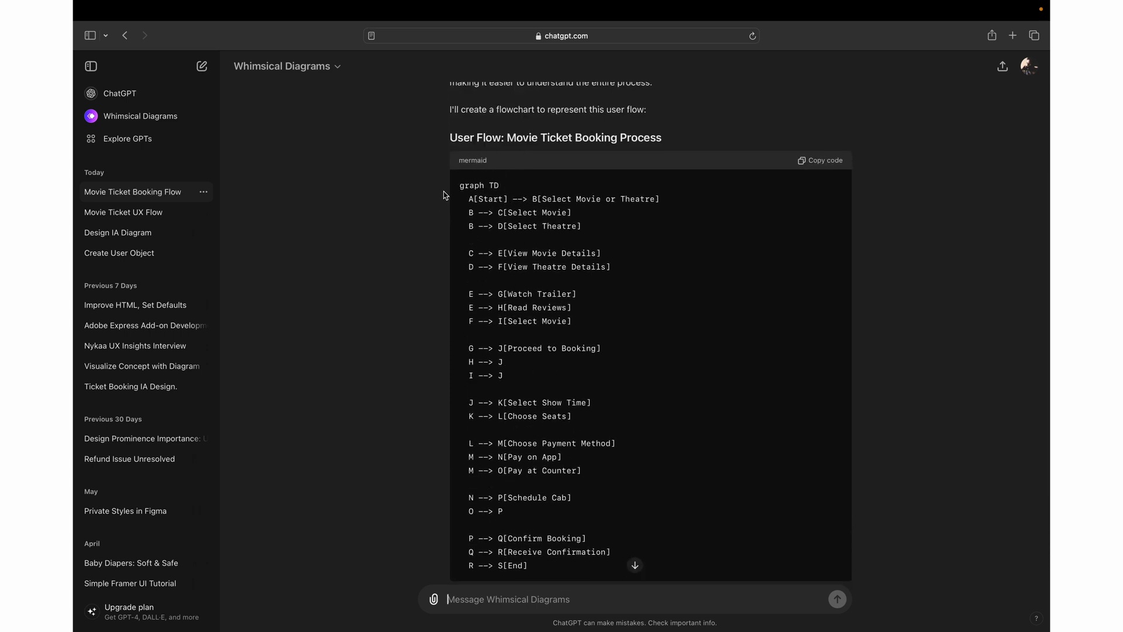
mouse_move(433, 250)
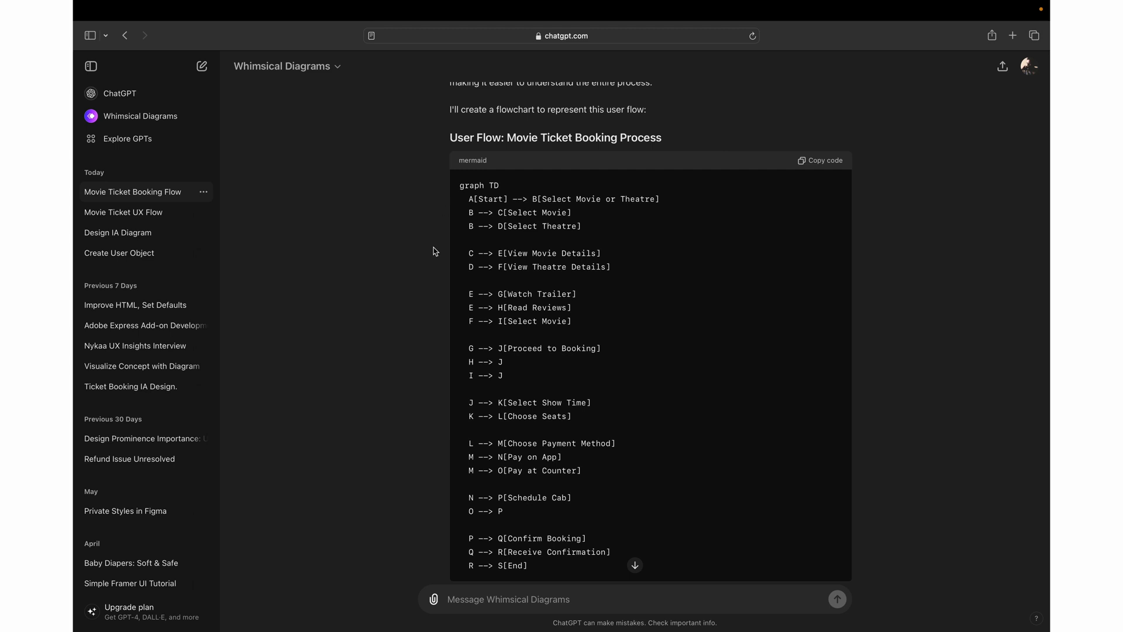
left_click(508, 598)
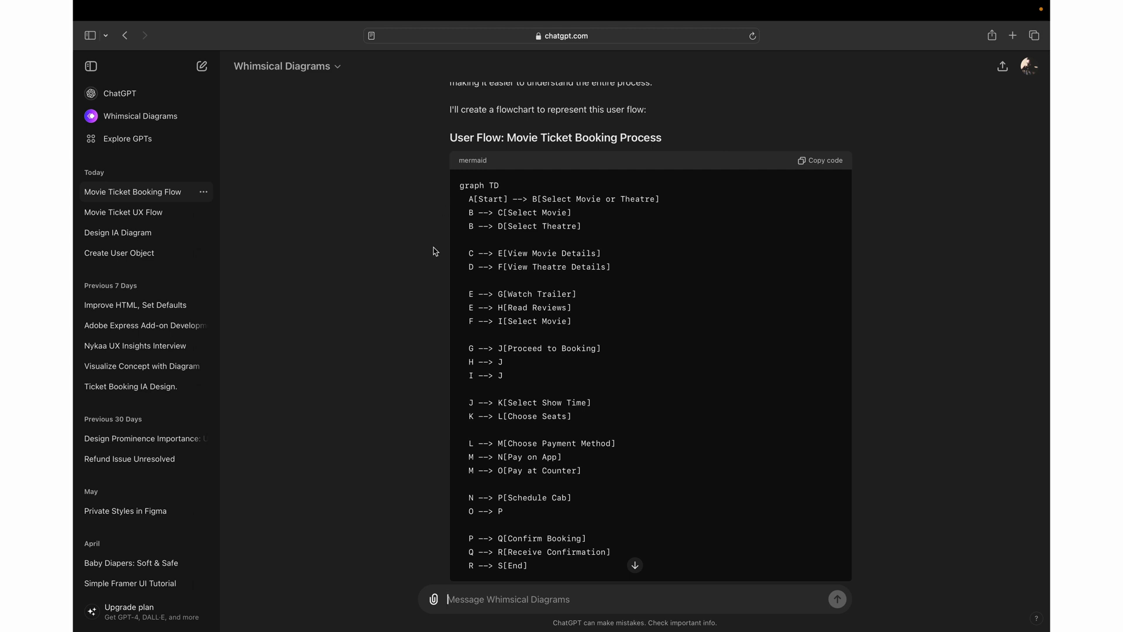
scroll("down", 3)
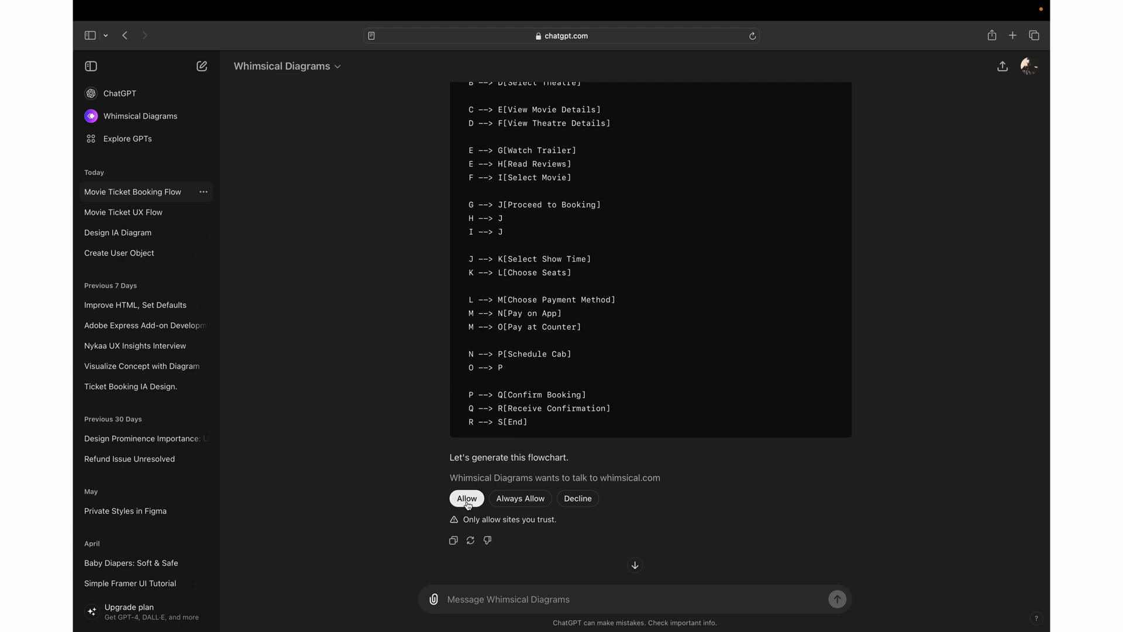
Step: Allow access to whimsical.com, then bring up actions on the rendered booking flowchart image to copy it
left_click(466, 499)
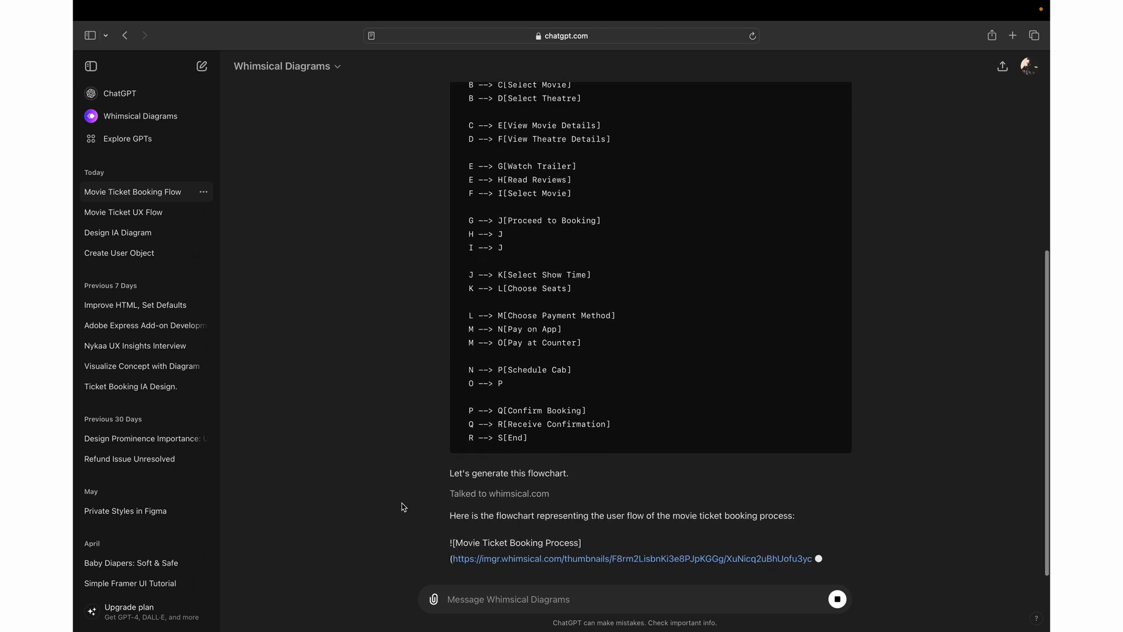
scroll("down", 3)
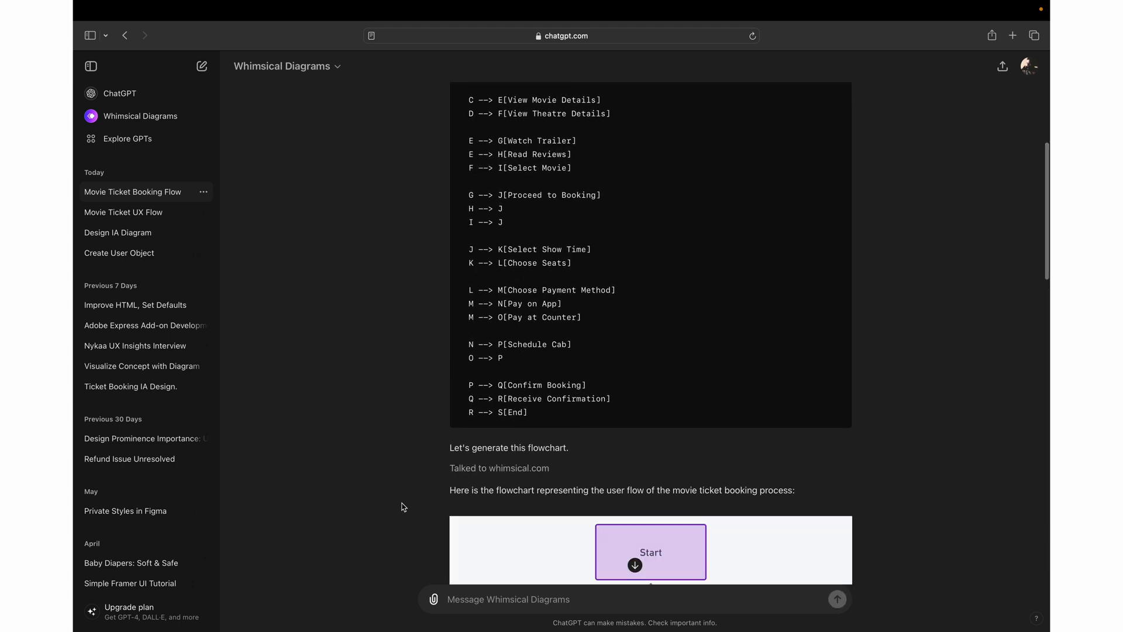
scroll("down", 3)
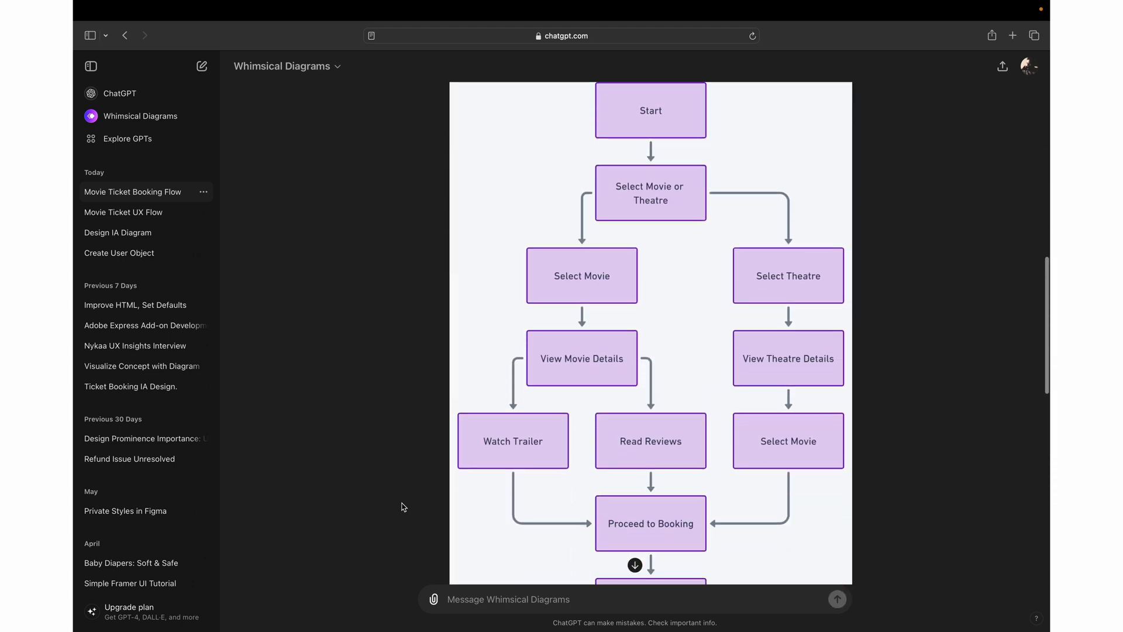
scroll("down", 3)
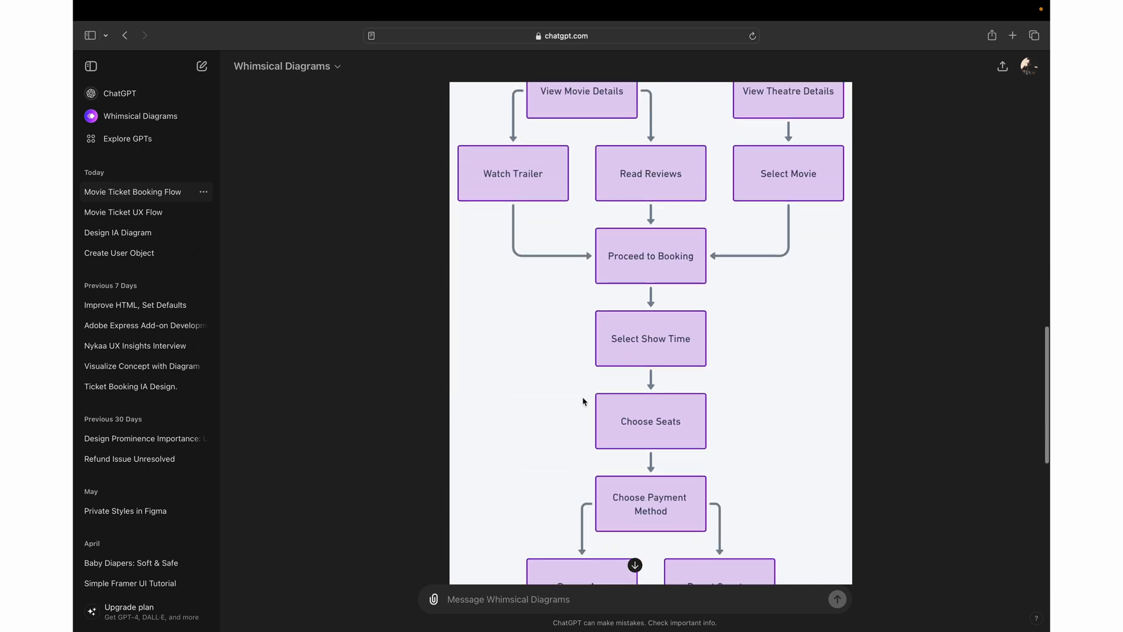
right_click(583, 401)
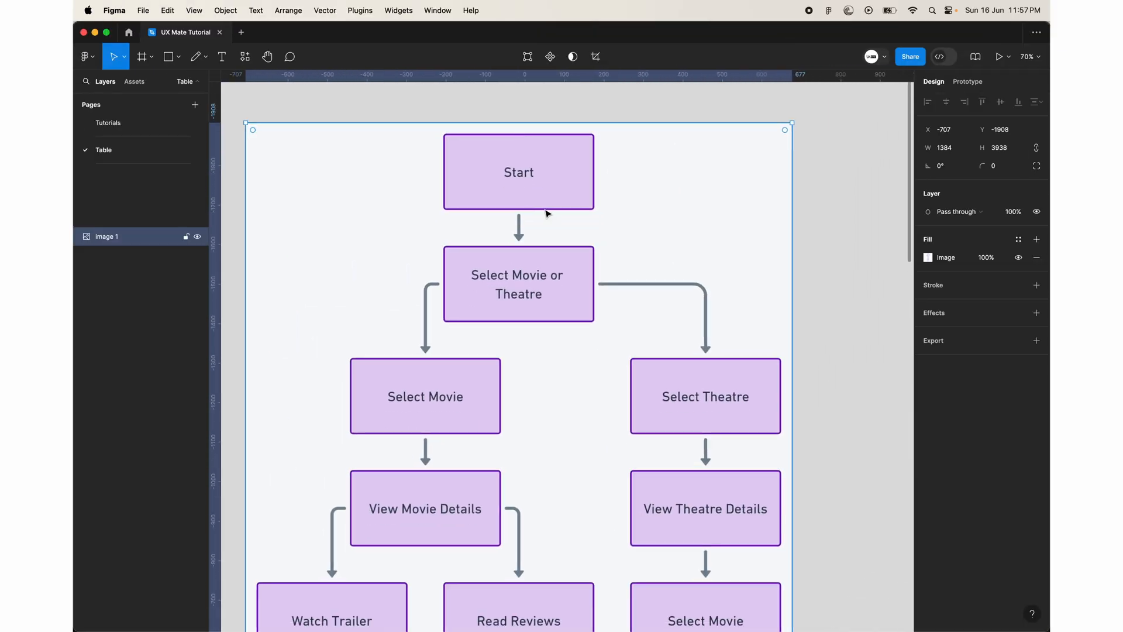
scroll("down", 3)
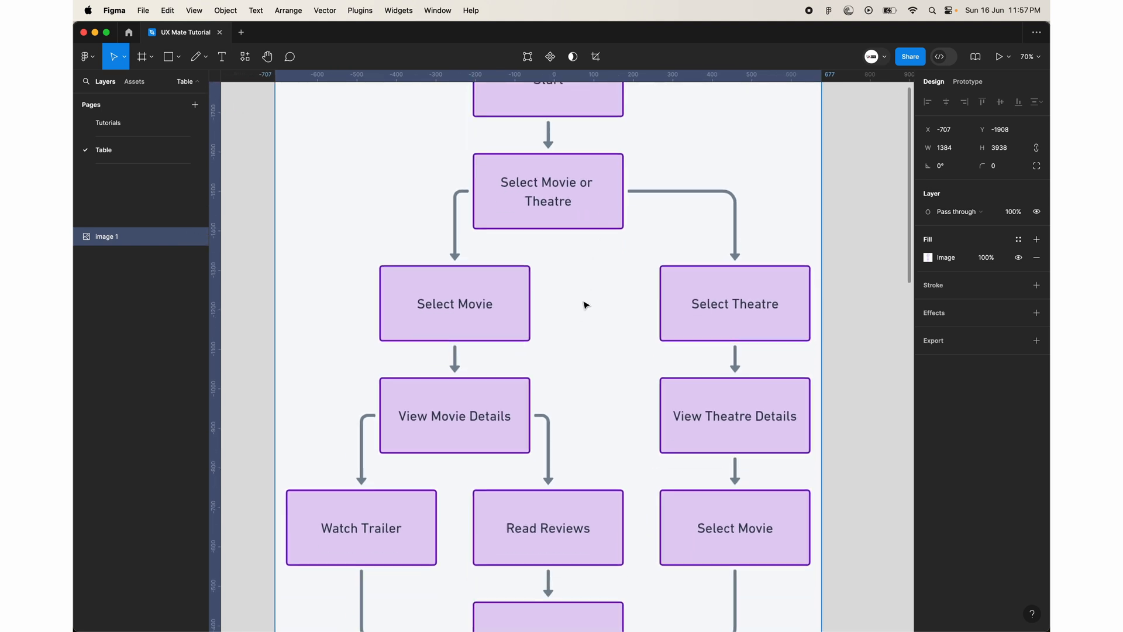
scroll("down", 3)
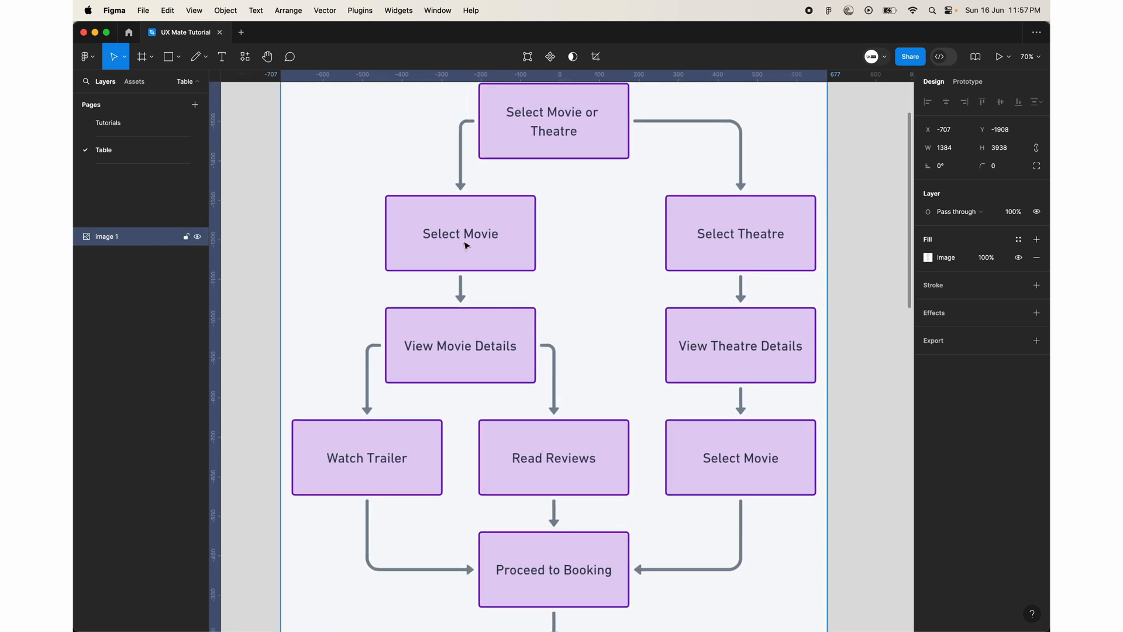
scroll("down", 3)
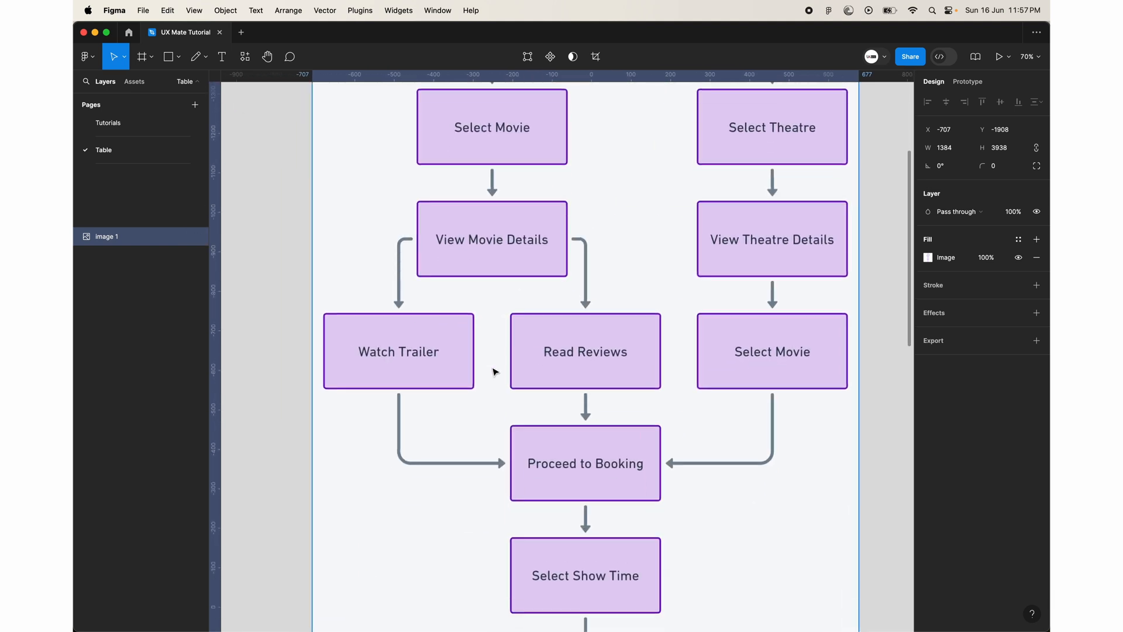
scroll("down", 3)
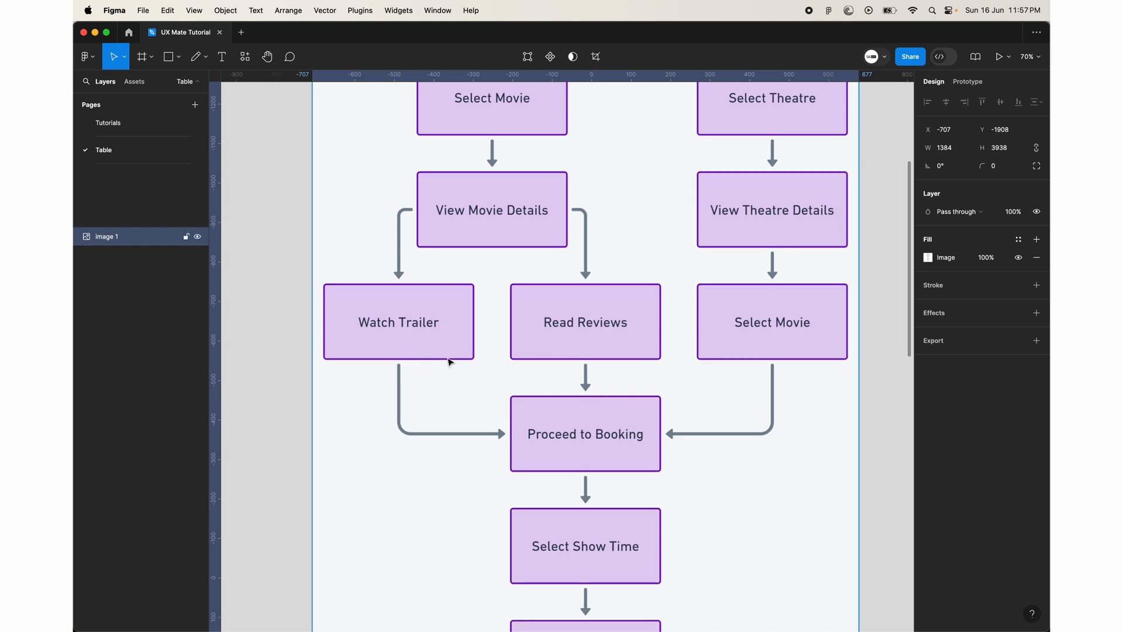
scroll("down", 3)
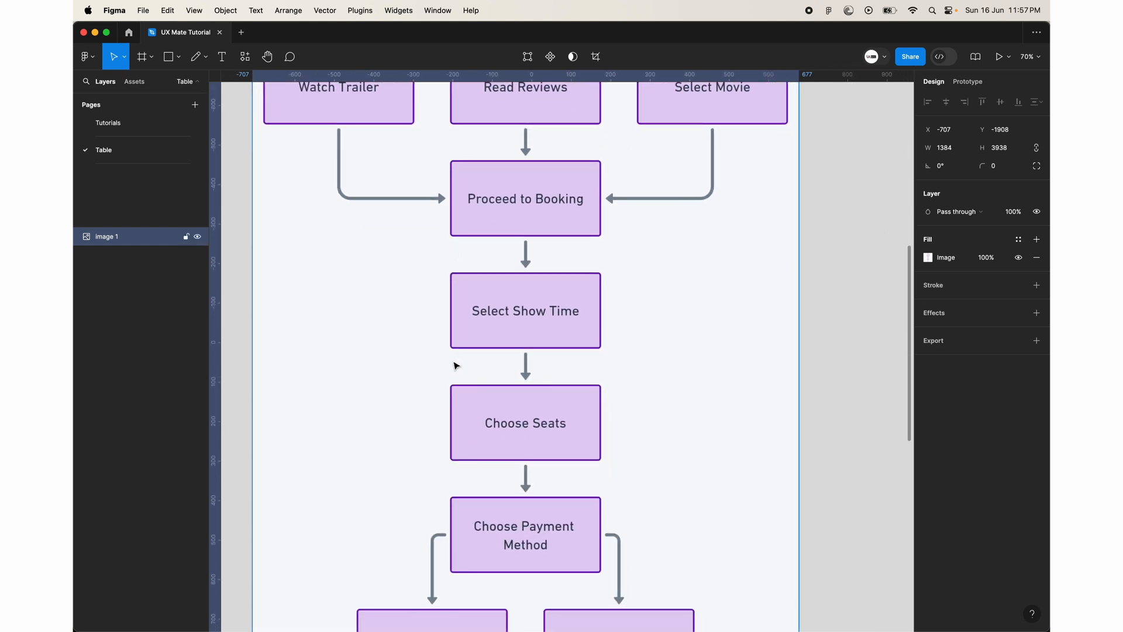
scroll("down", 3)
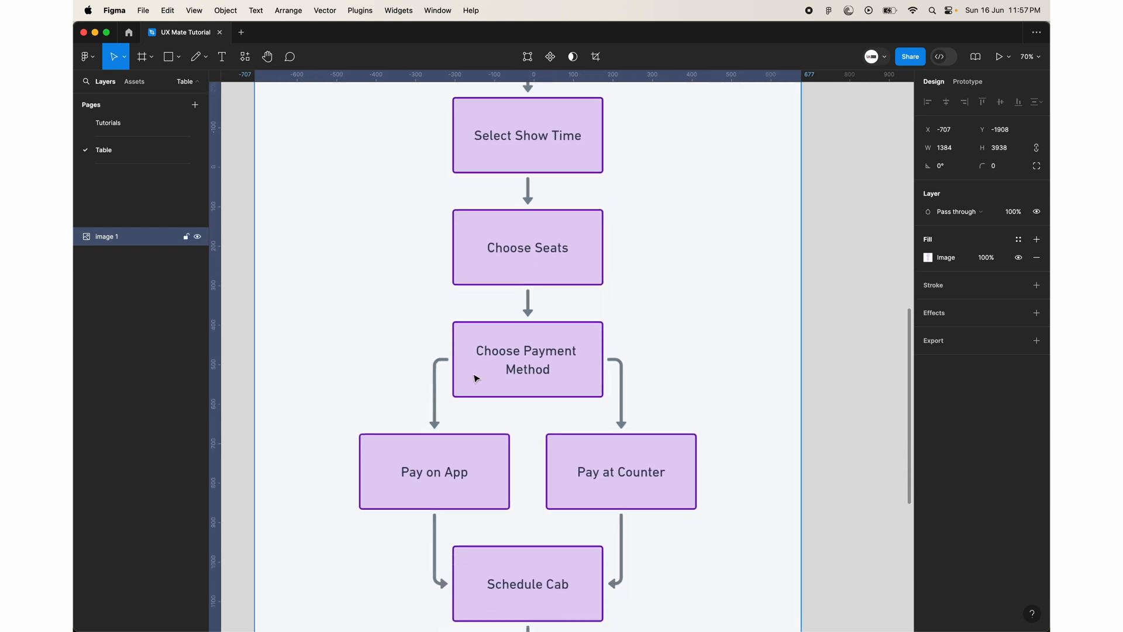
scroll("down", 3)
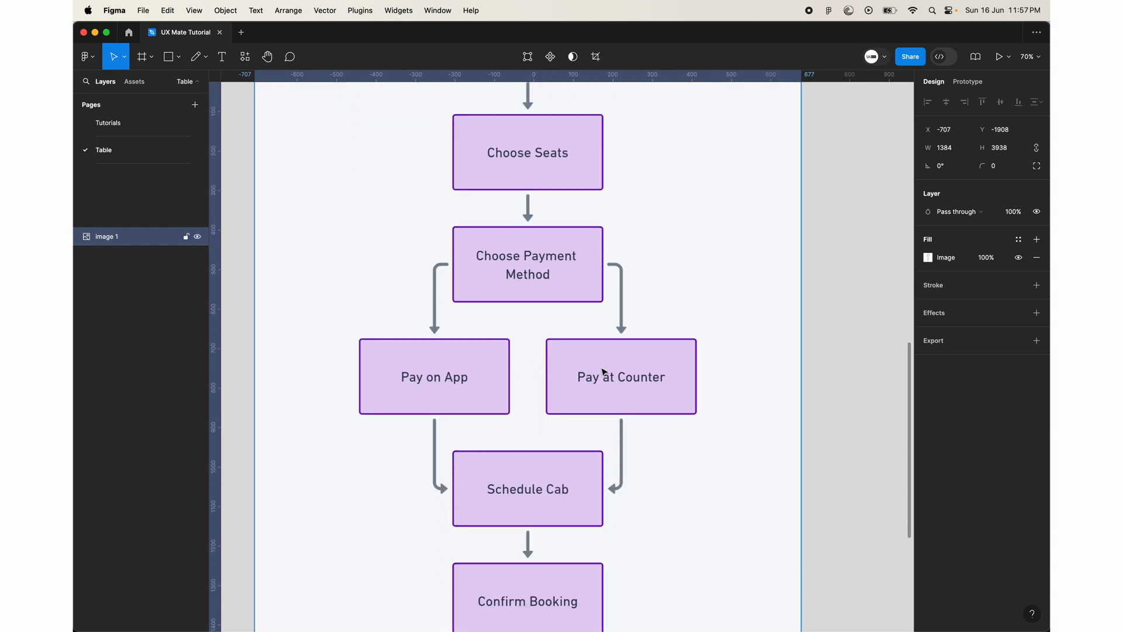
scroll("down", 3)
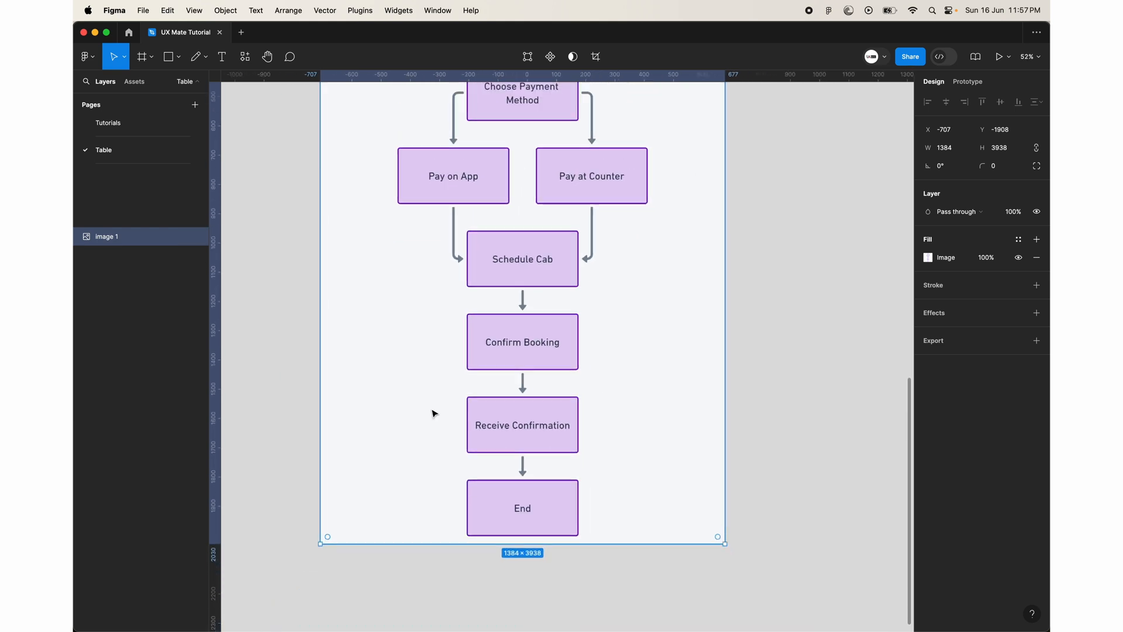
scroll("down", 3)
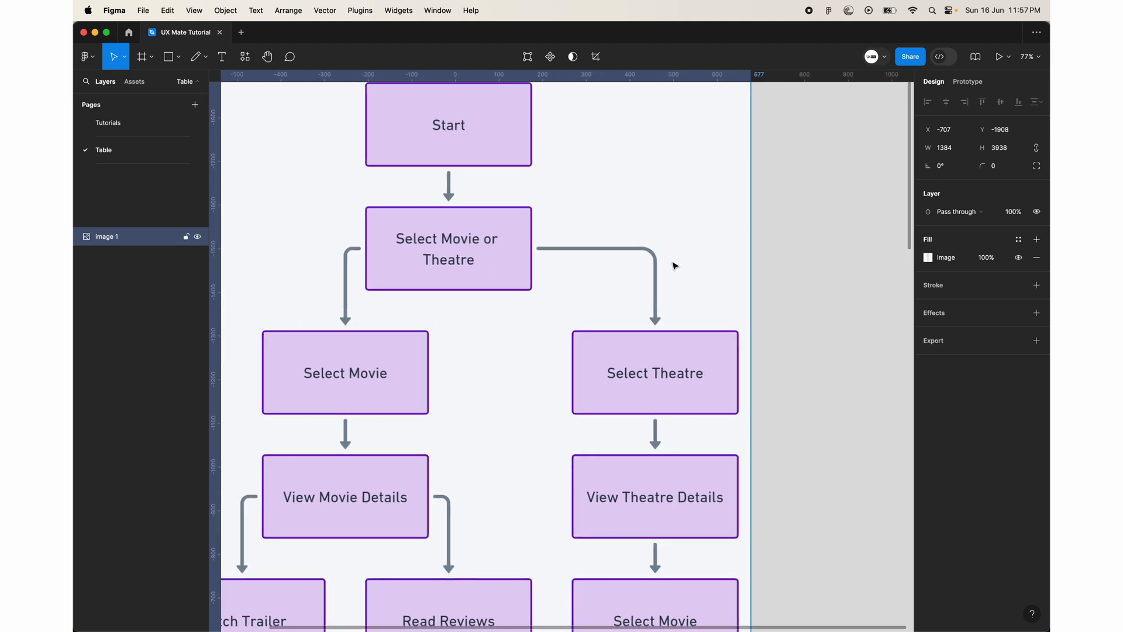
scroll("down", 3)
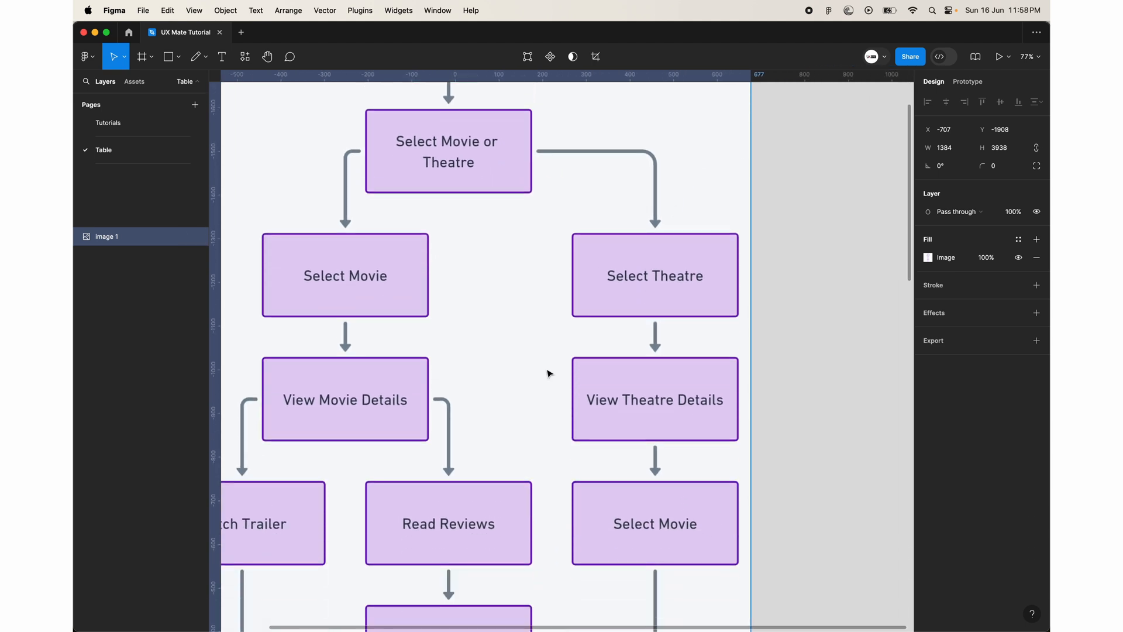
scroll("down", 3)
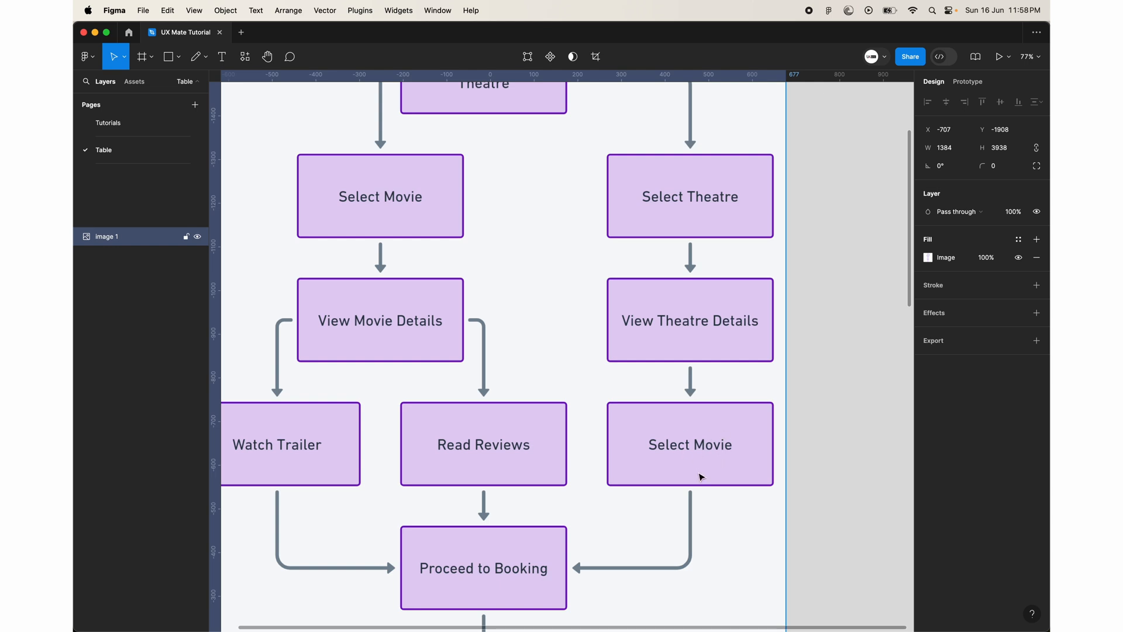
mouse_move(578, 573)
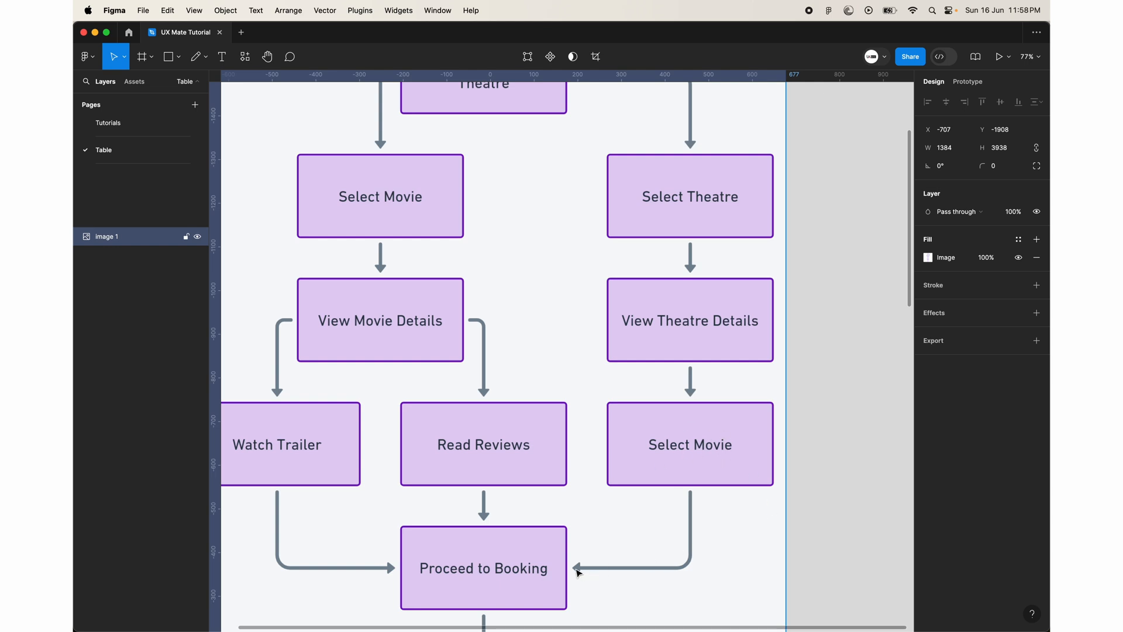
mouse_move(421, 305)
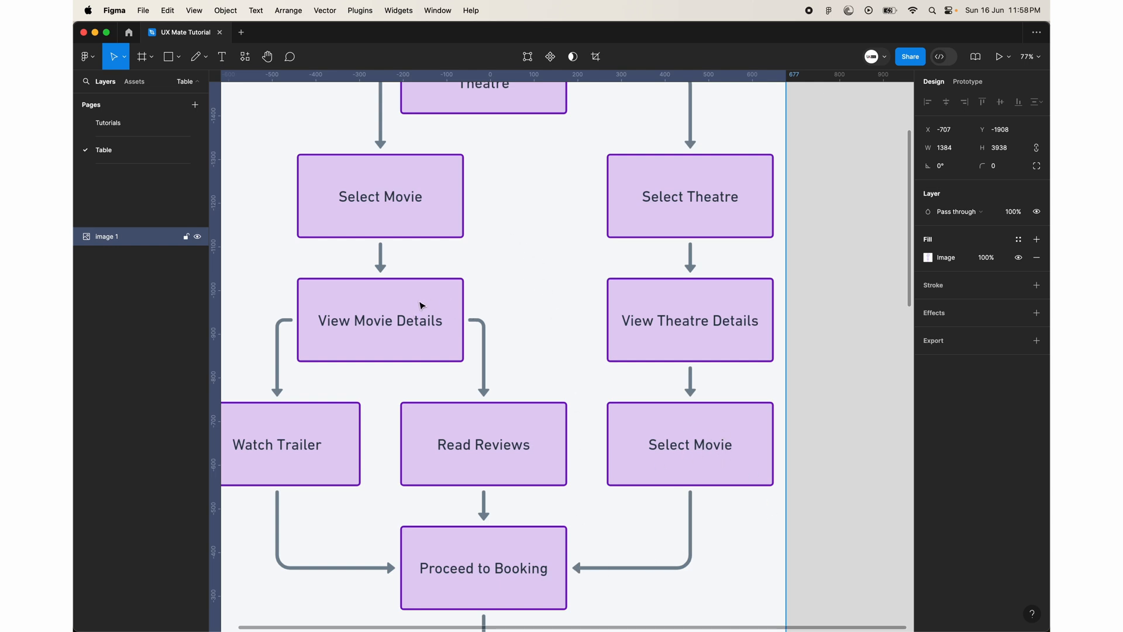
mouse_move(512, 210)
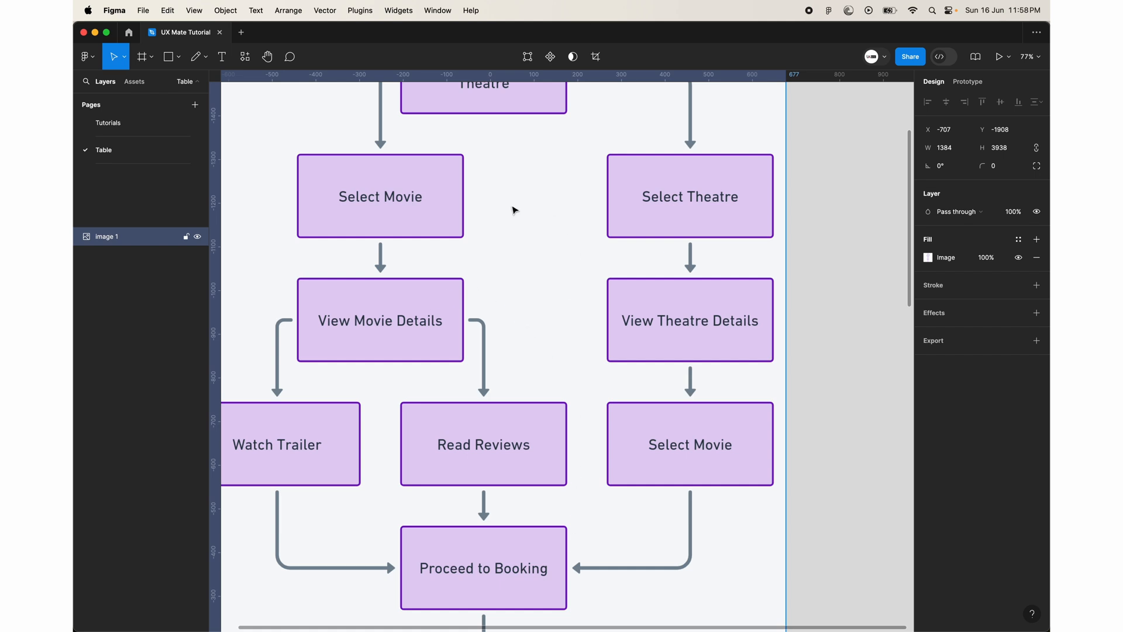
mouse_move(474, 323)
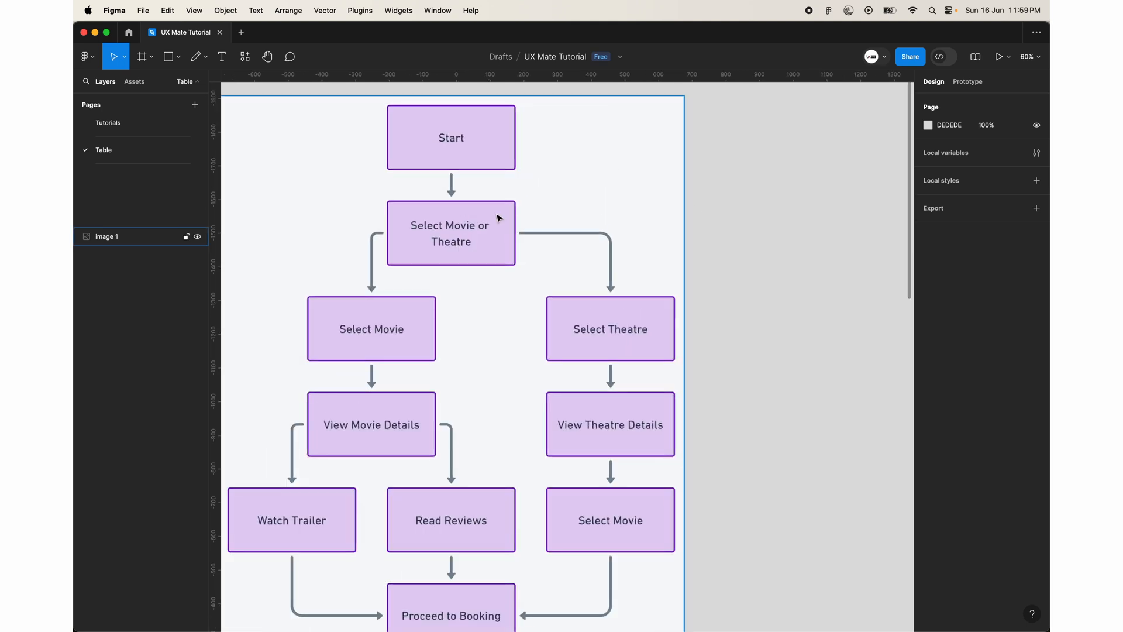
scroll("down", 3)
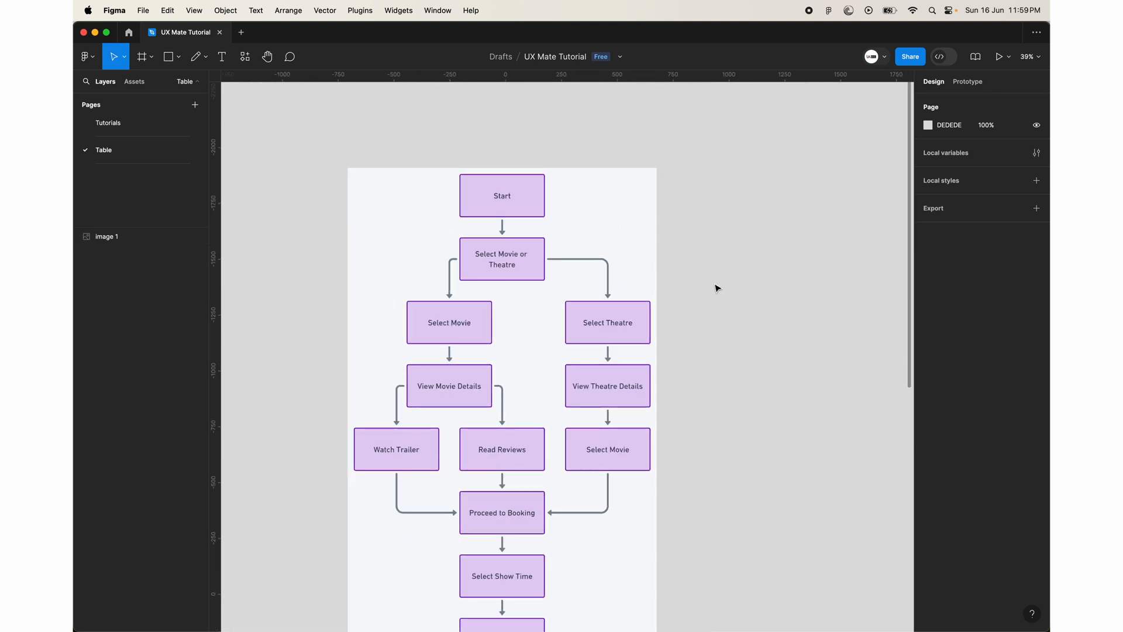